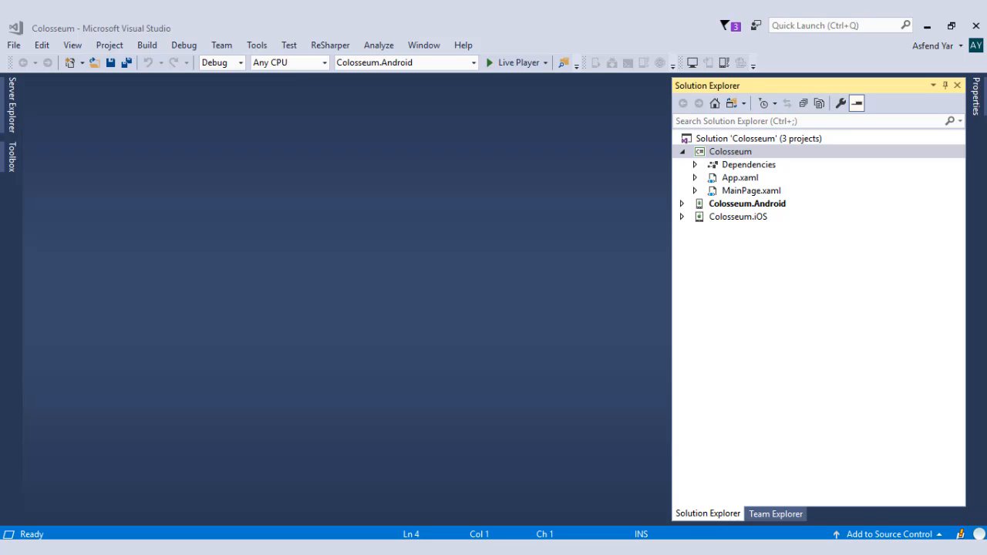
mouse_move(759, 165)
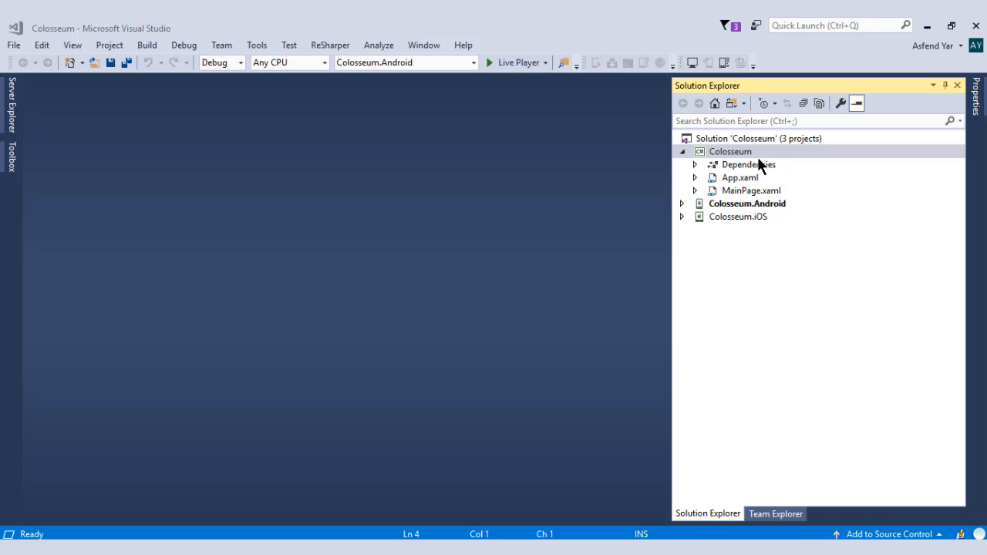
Look over the shared Colosseum, Colosseum.Android and Colosseum.iOS projects in Solution Explorer
left_click(730, 151)
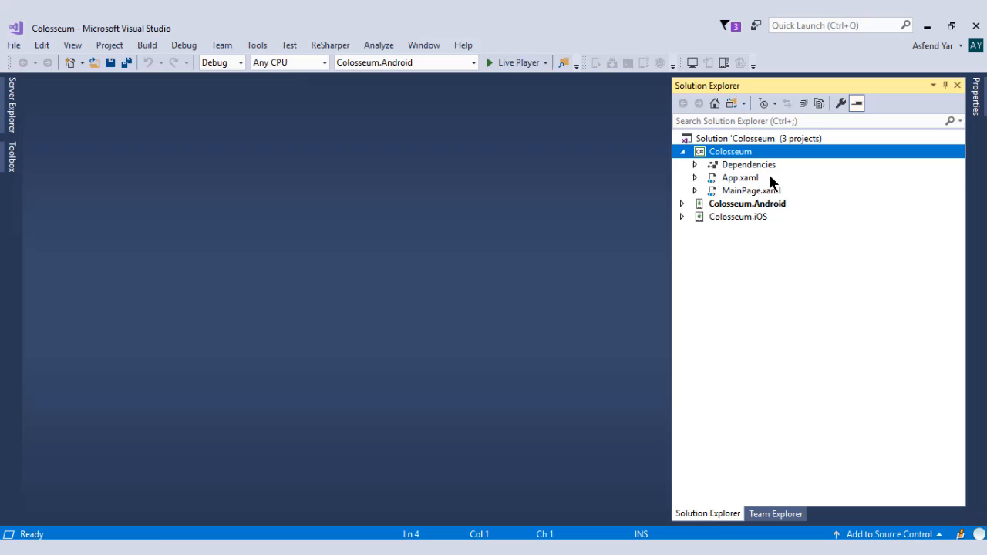
left_click(746, 202)
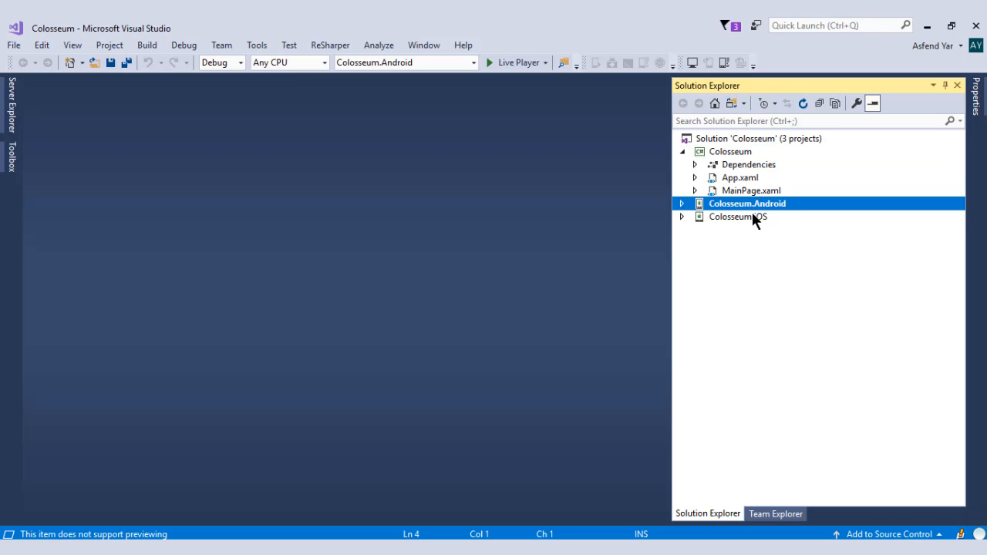
left_click(738, 217)
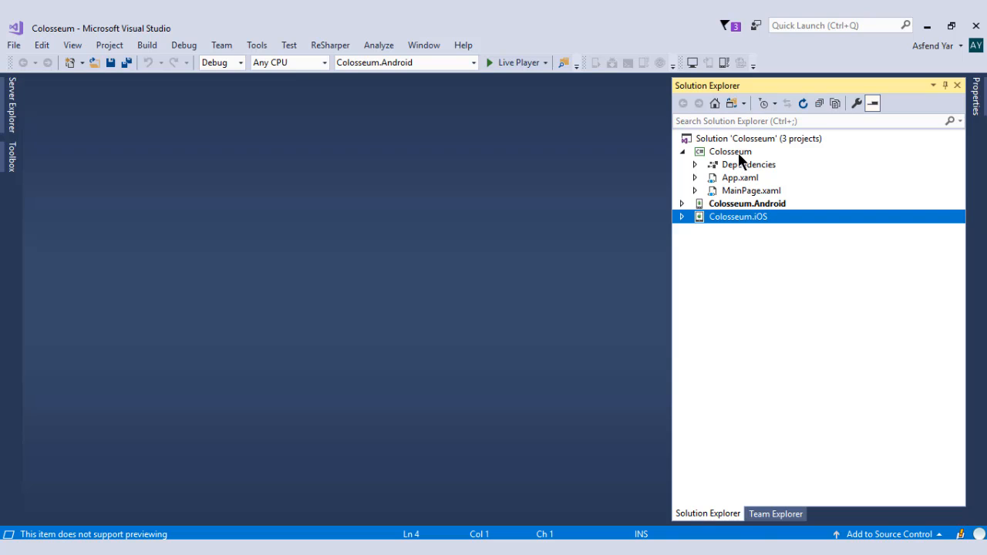
mouse_move(825, 338)
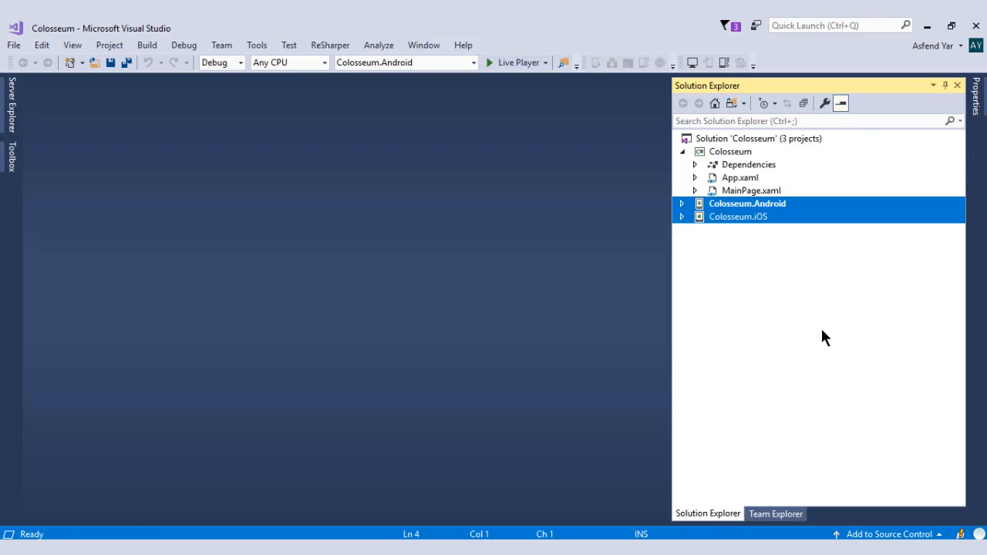
mouse_move(746, 159)
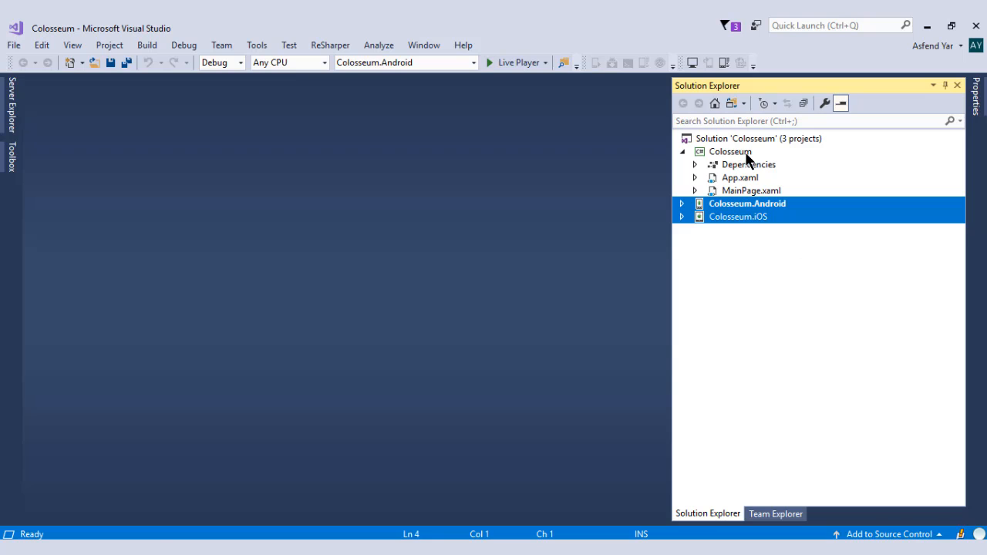
left_click(730, 151)
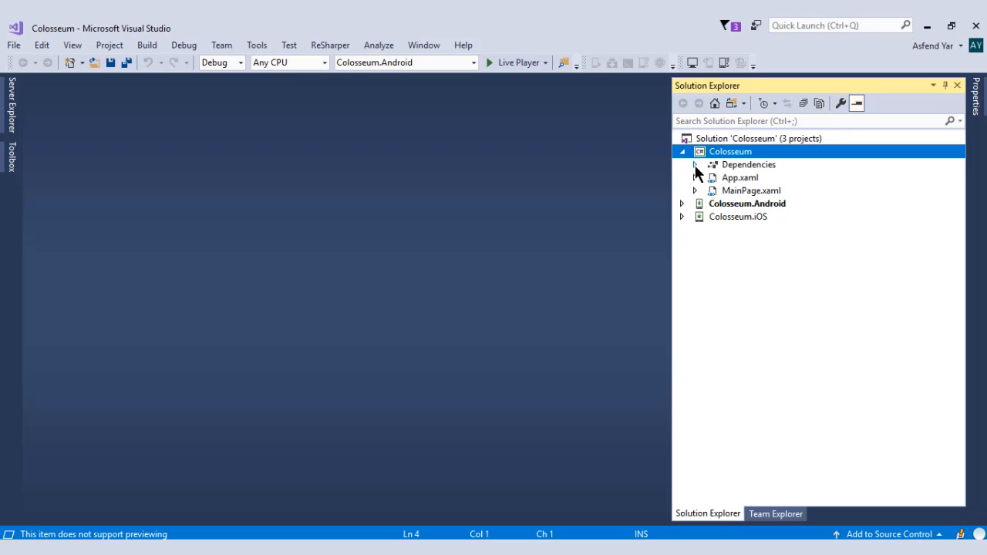
Expand Dependencies to view the Xamarin.Forms NuGet package and NETStandard.Library SDK
left_click(748, 164)
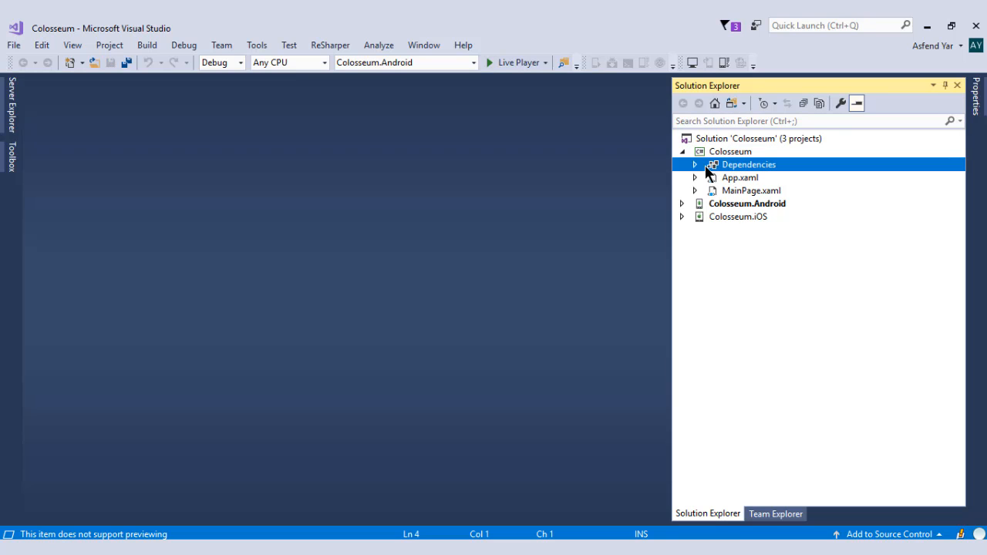
mouse_move(729, 172)
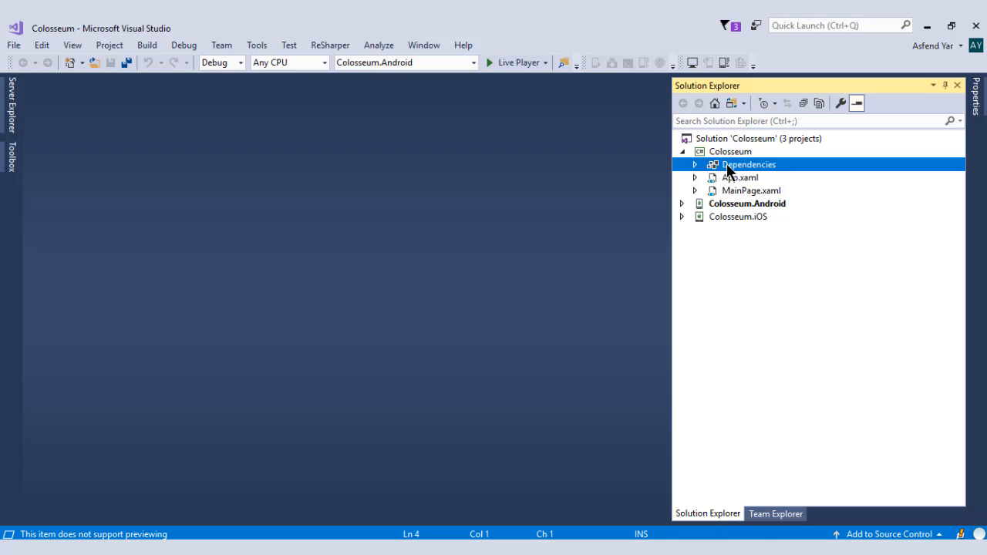
mouse_move(798, 171)
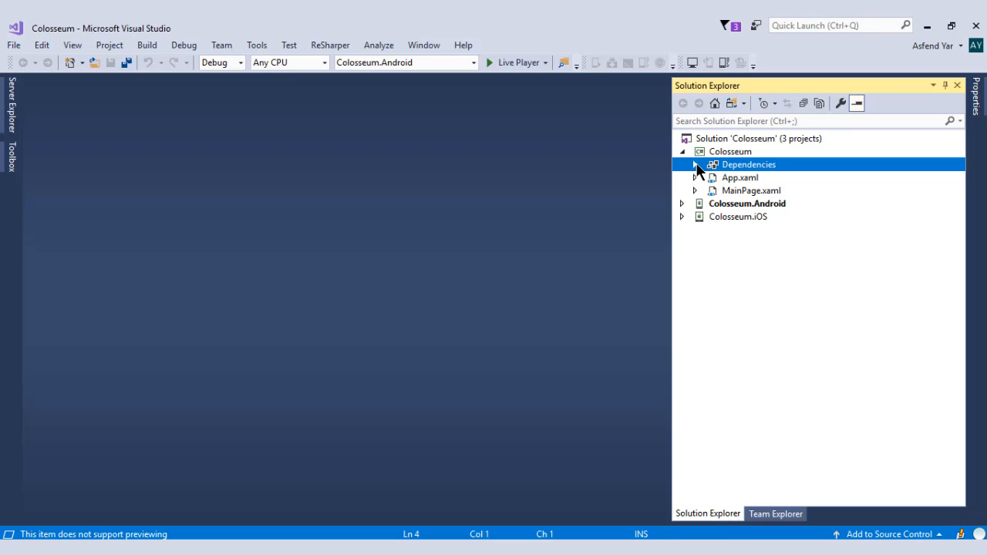
left_click(694, 165)
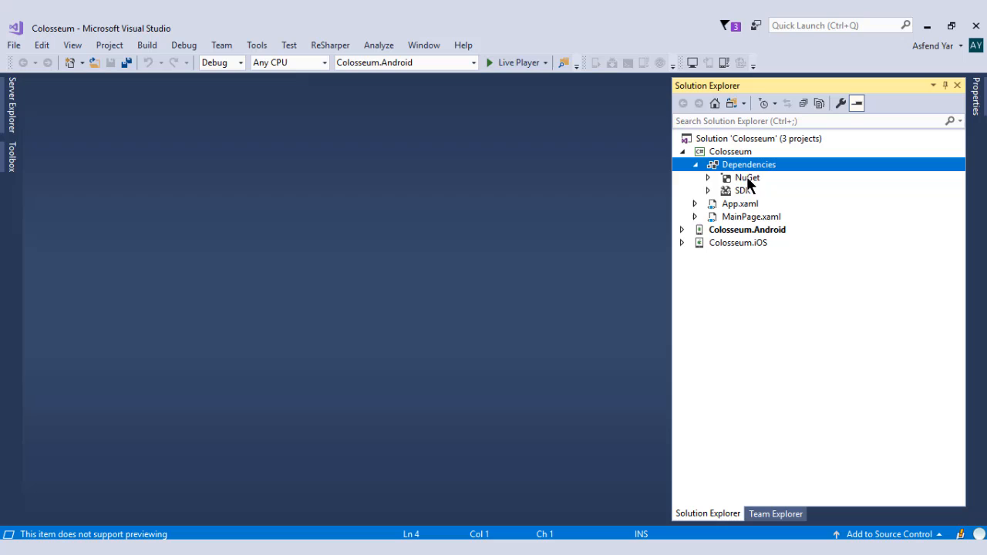
left_click(746, 178)
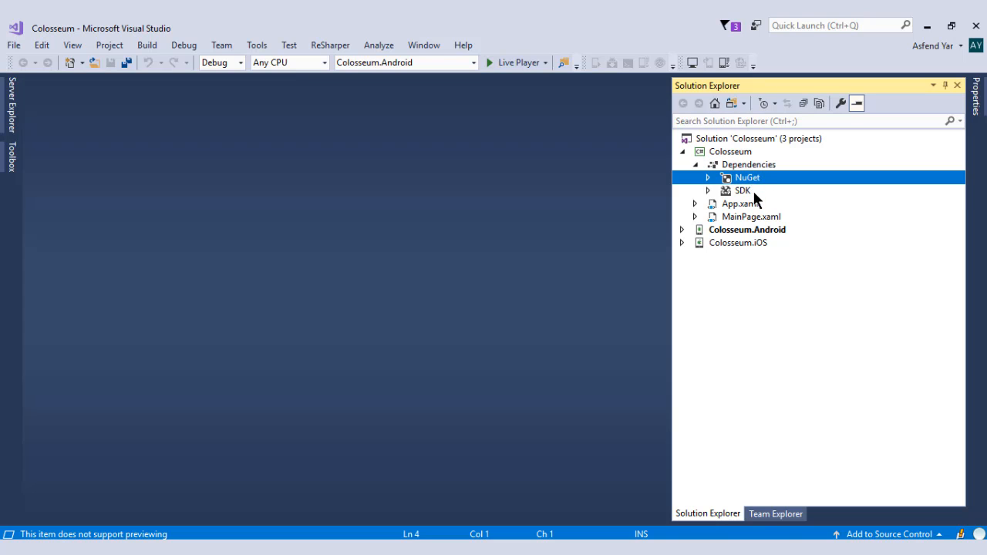
left_click(742, 190)
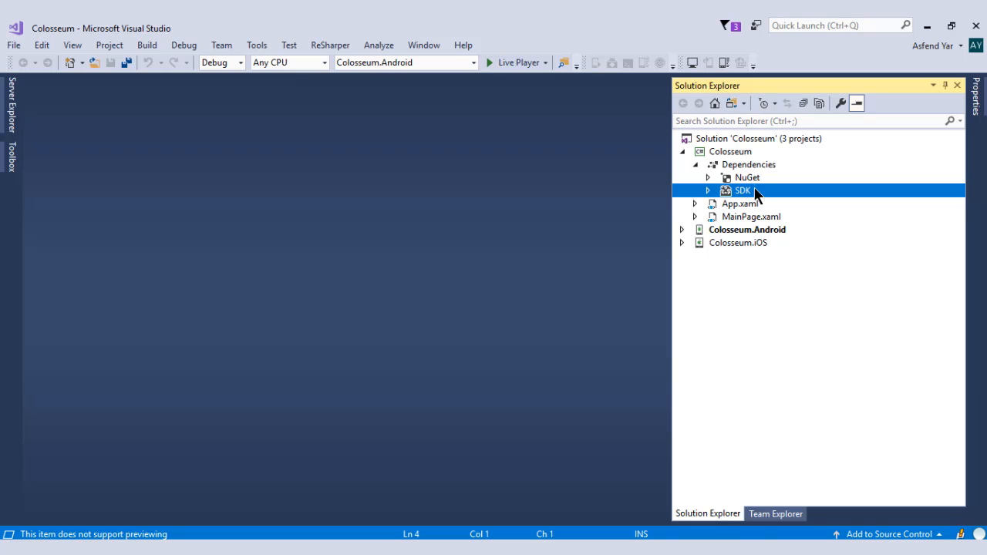
left_click(707, 177)
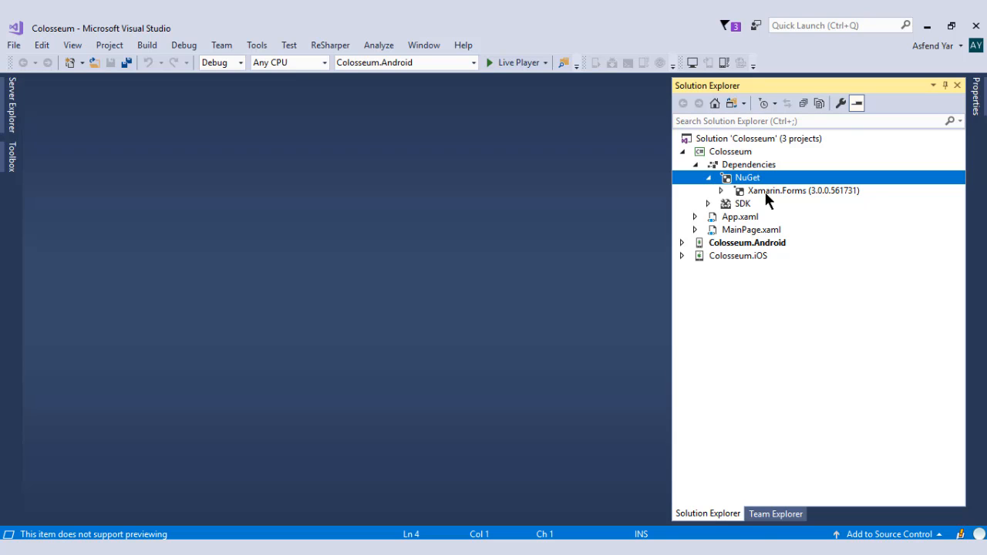
mouse_move(731, 206)
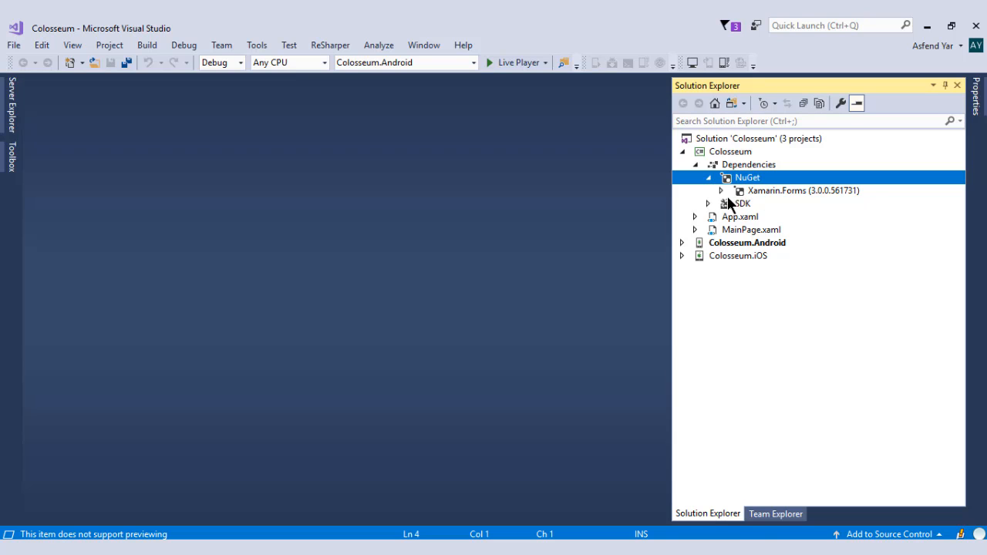
left_click(708, 203)
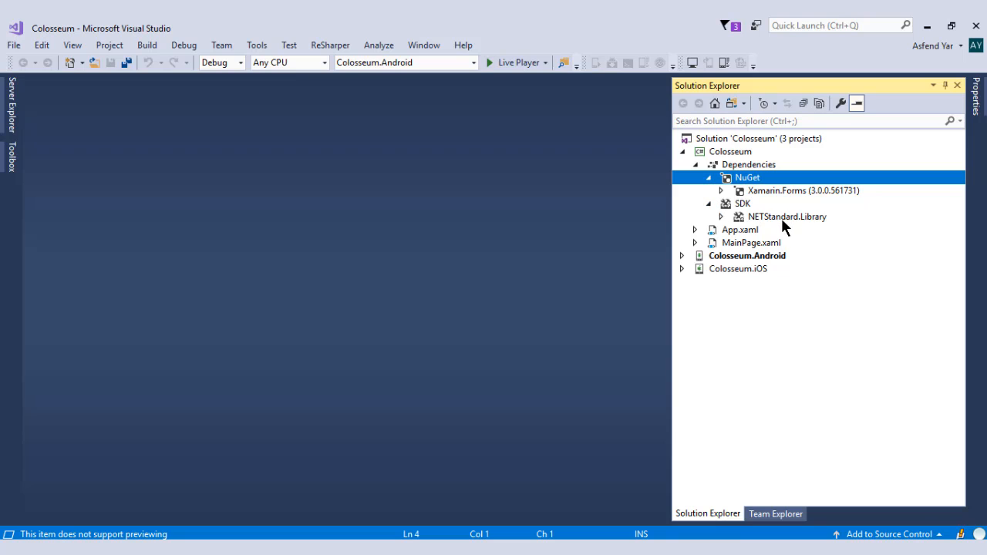
left_click(786, 217)
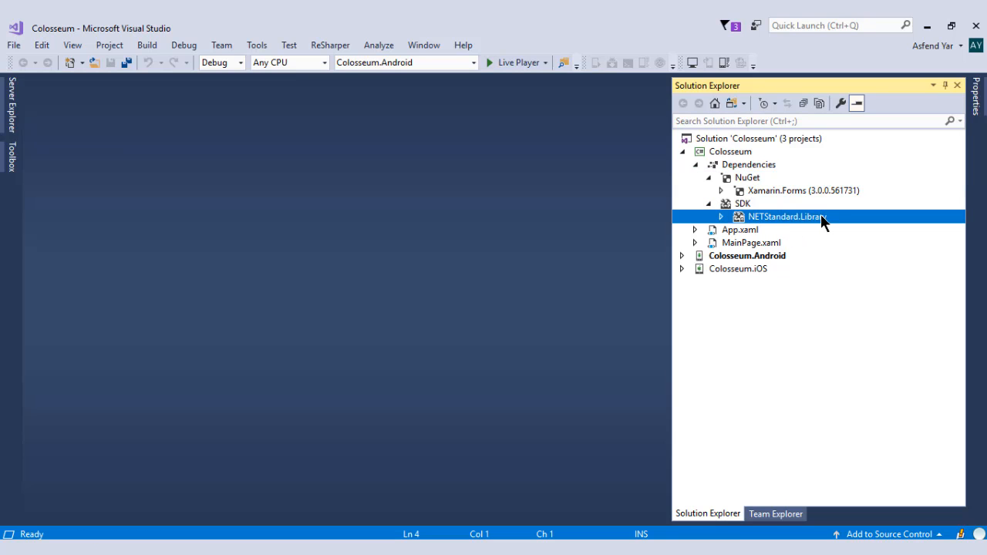
left_click(695, 165)
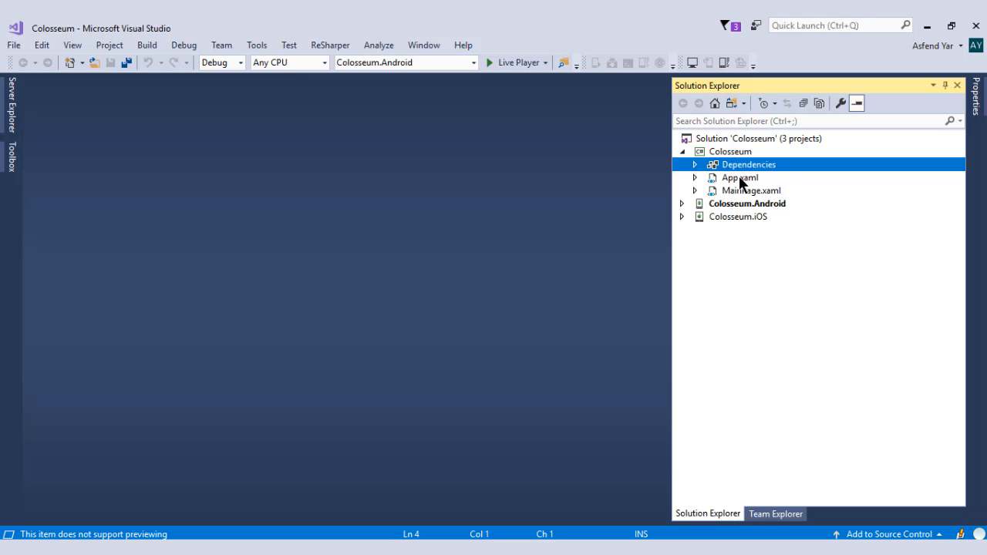
Open App.xaml and its App.xaml.cs code-behind, and scroll through the App class
double_click(739, 177)
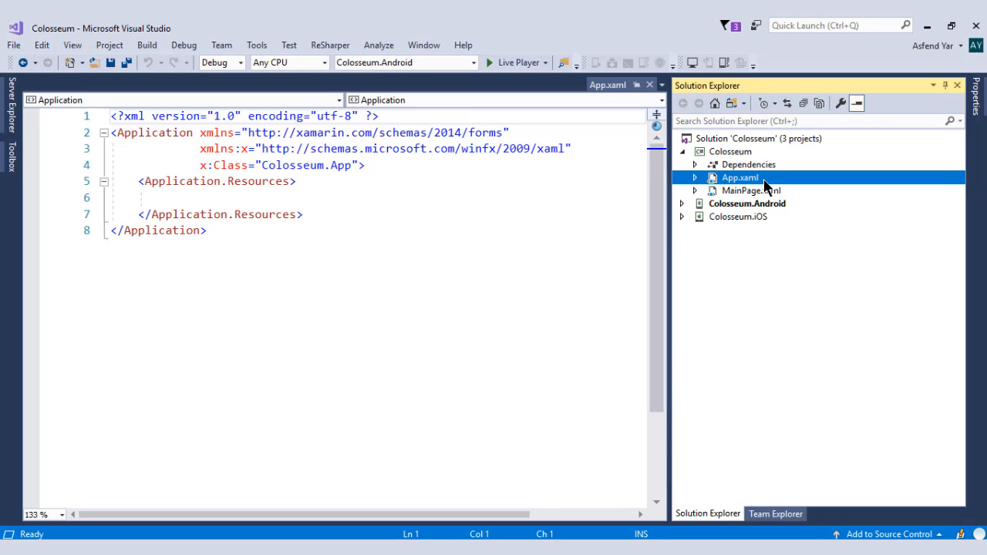
left_click(694, 178)
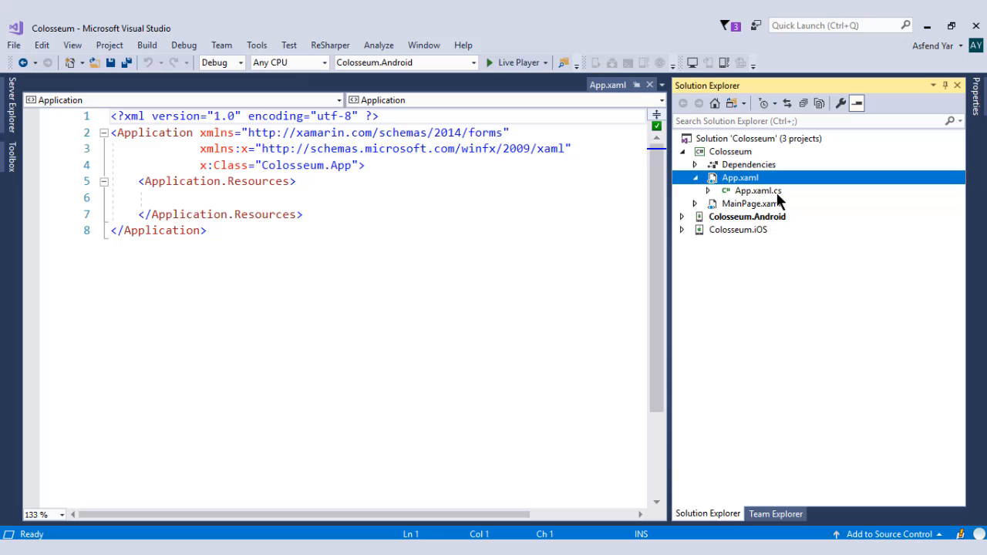
left_click(757, 191)
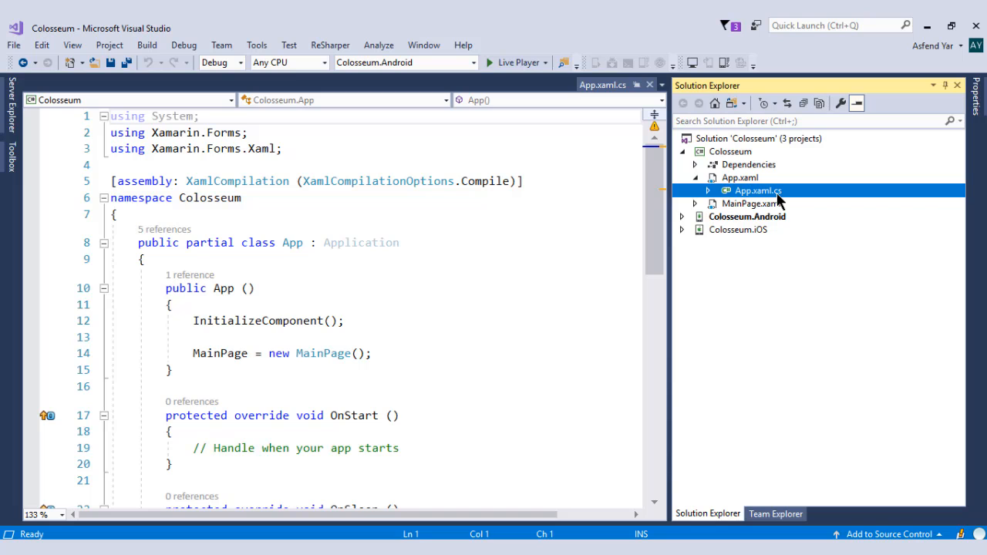
double_click(739, 177)
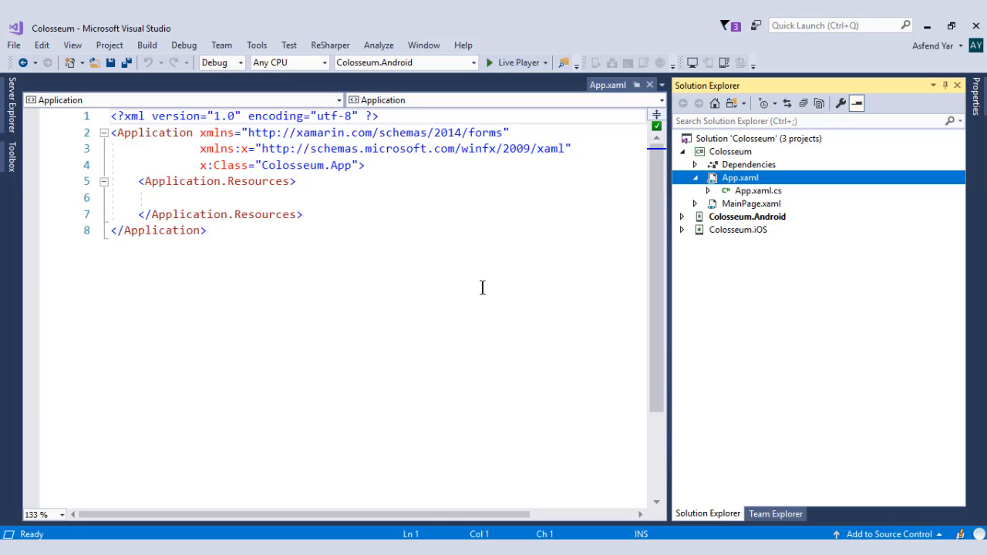
mouse_move(779, 199)
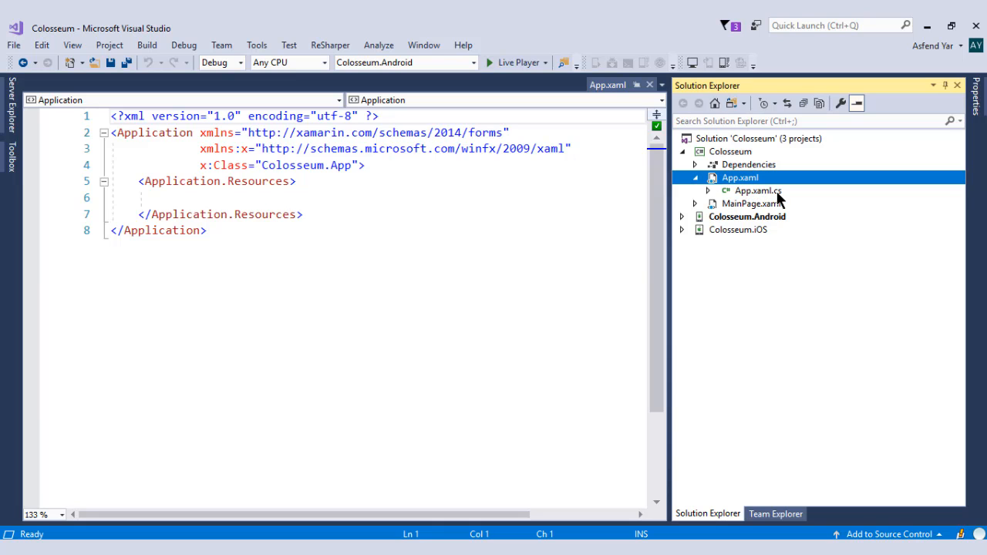
double_click(757, 190)
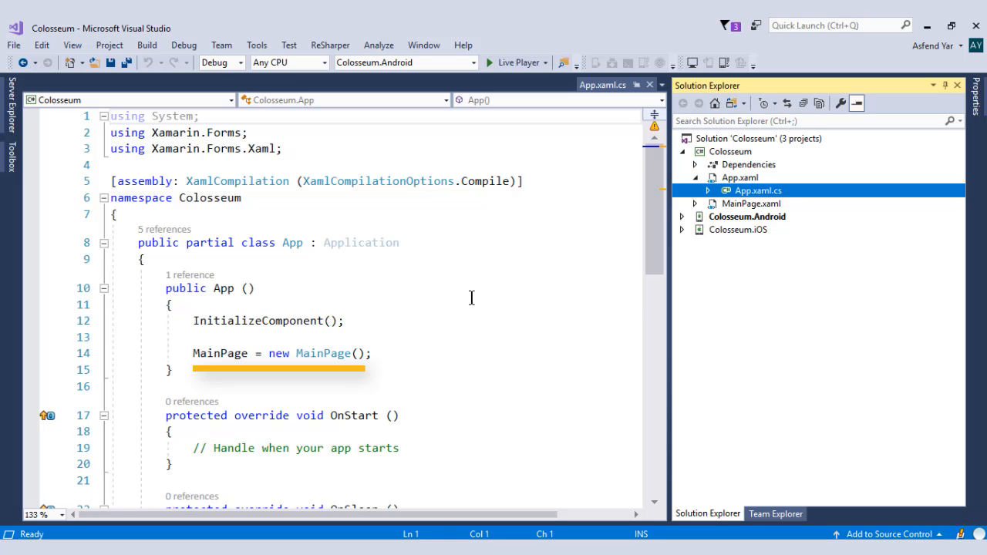
scroll("down", 3)
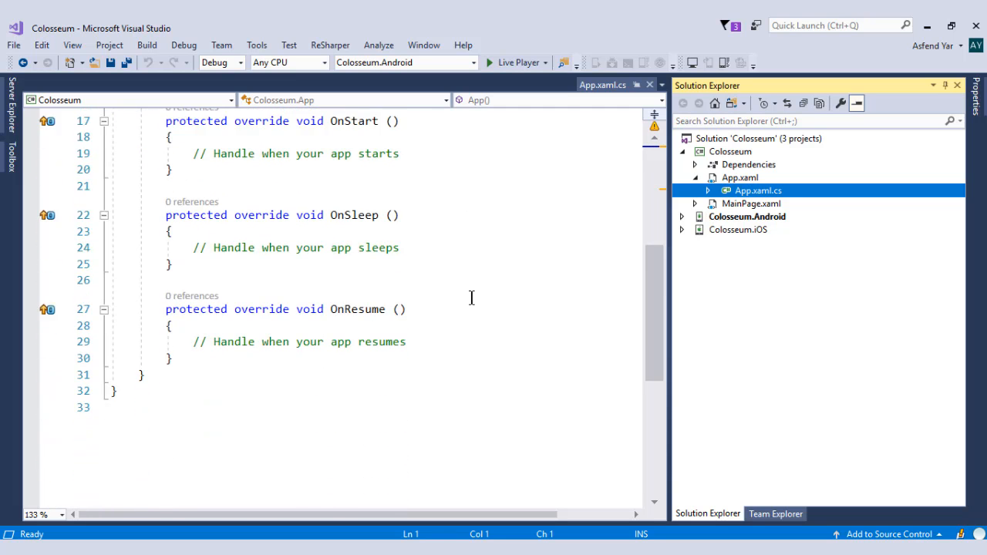
scroll("up", 3)
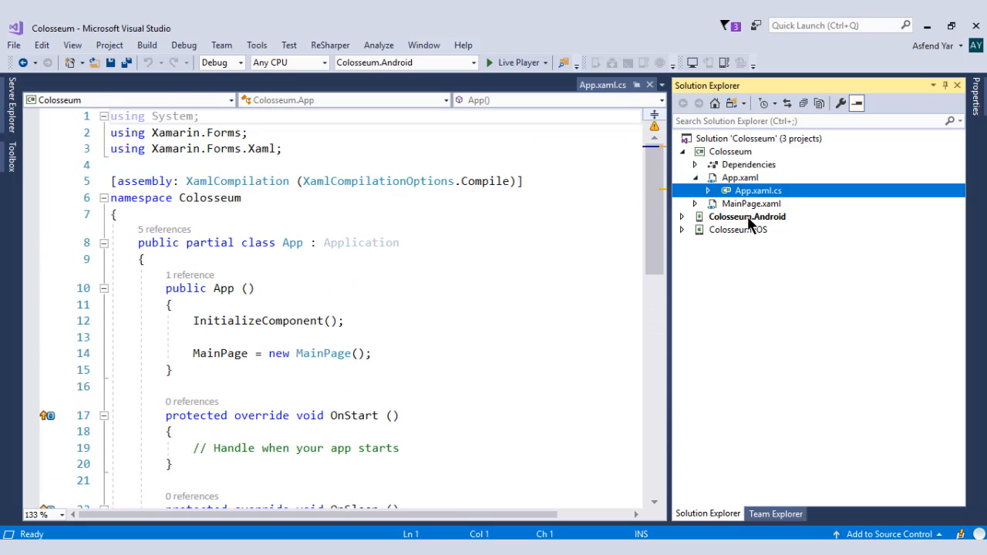
Open MainPage.xaml, then expand it and open MainPage.xaml.cs
double_click(750, 203)
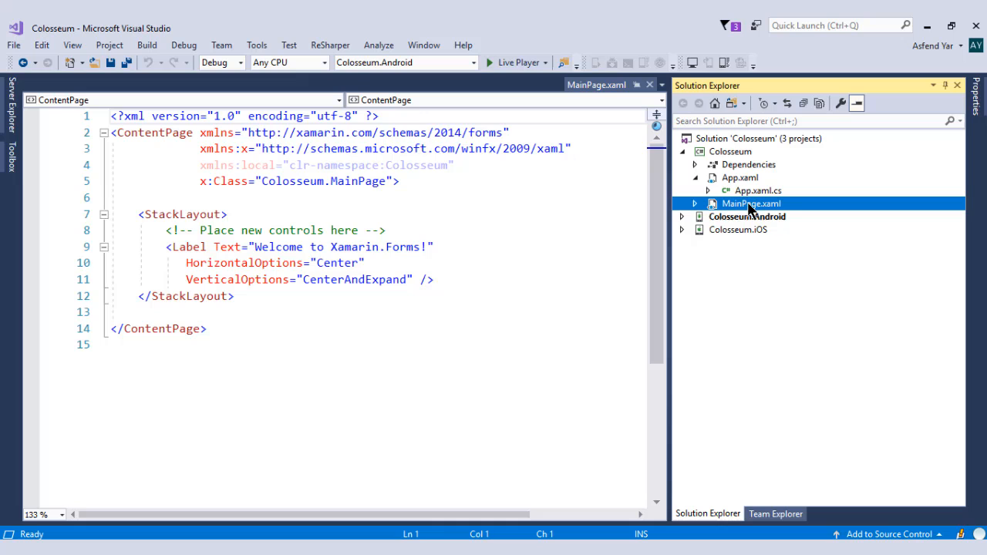
left_click(695, 203)
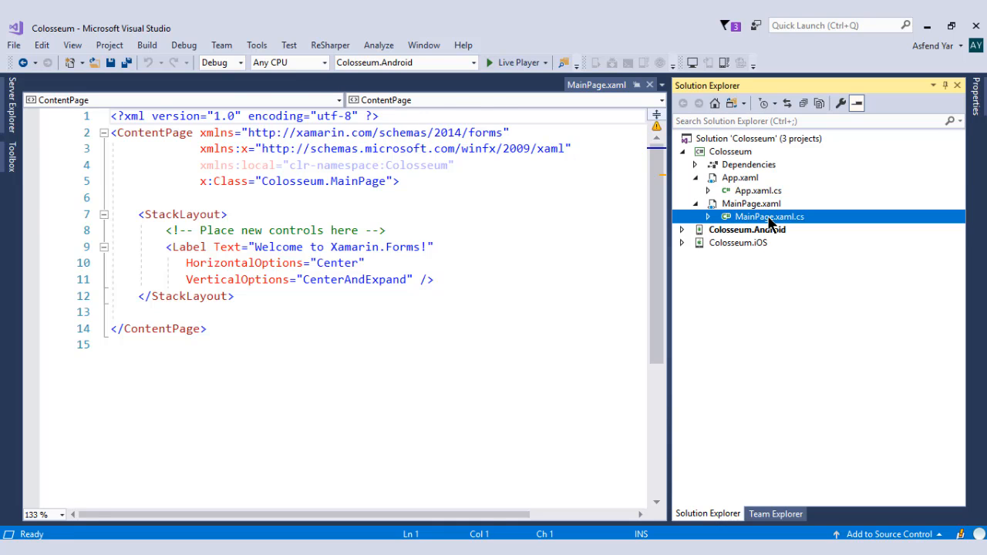
double_click(767, 217)
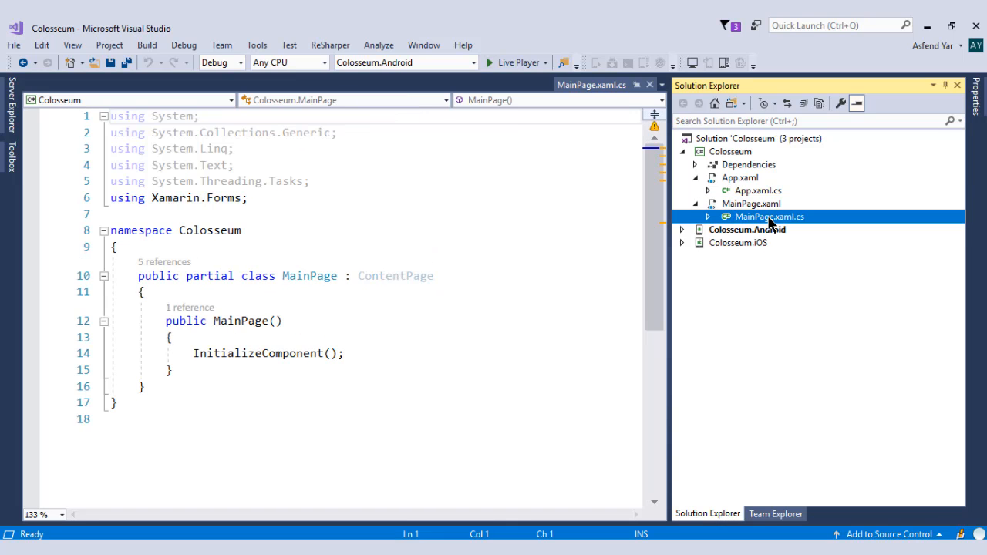
mouse_move(769, 214)
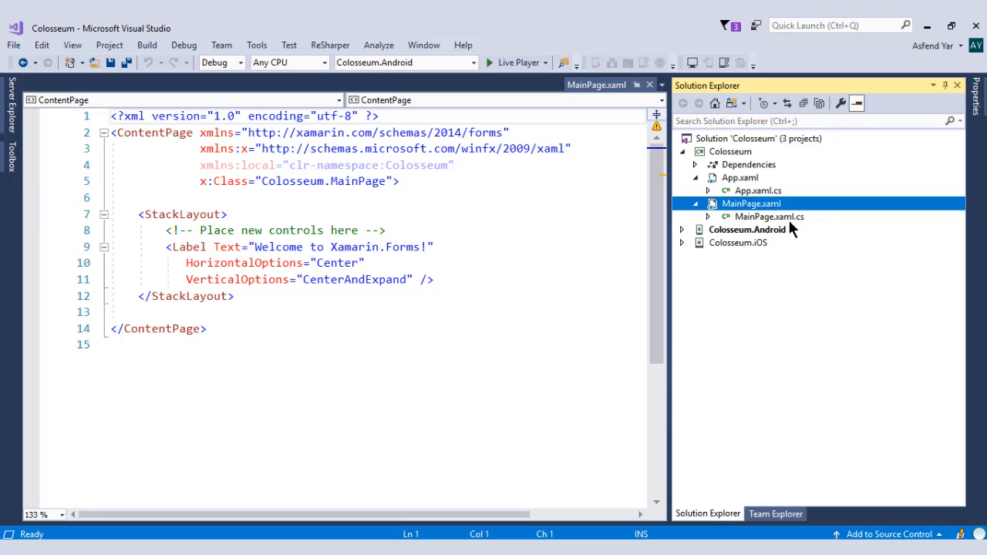
double_click(768, 216)
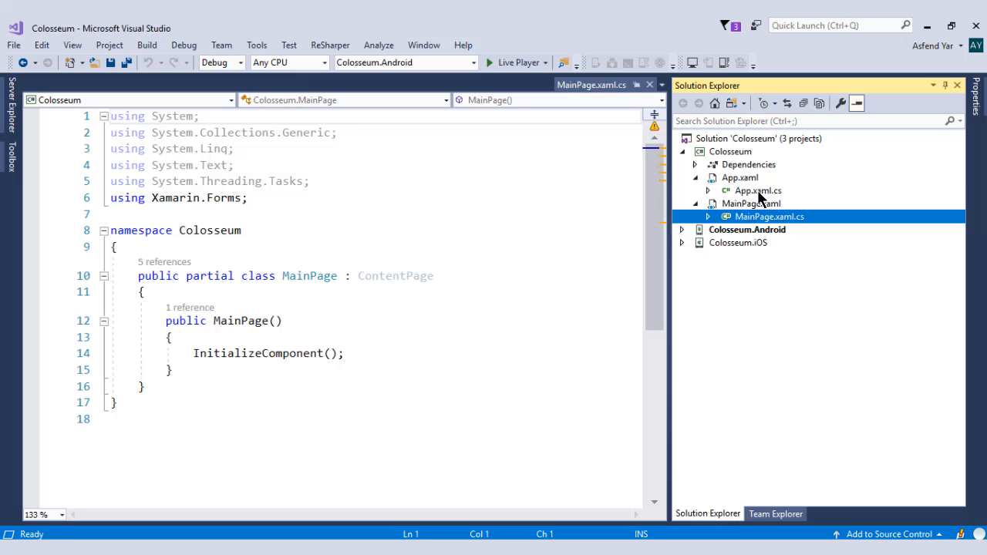
Switch to App.xaml.cs, then back to the MainPage.xaml welcome-label markup
double_click(757, 190)
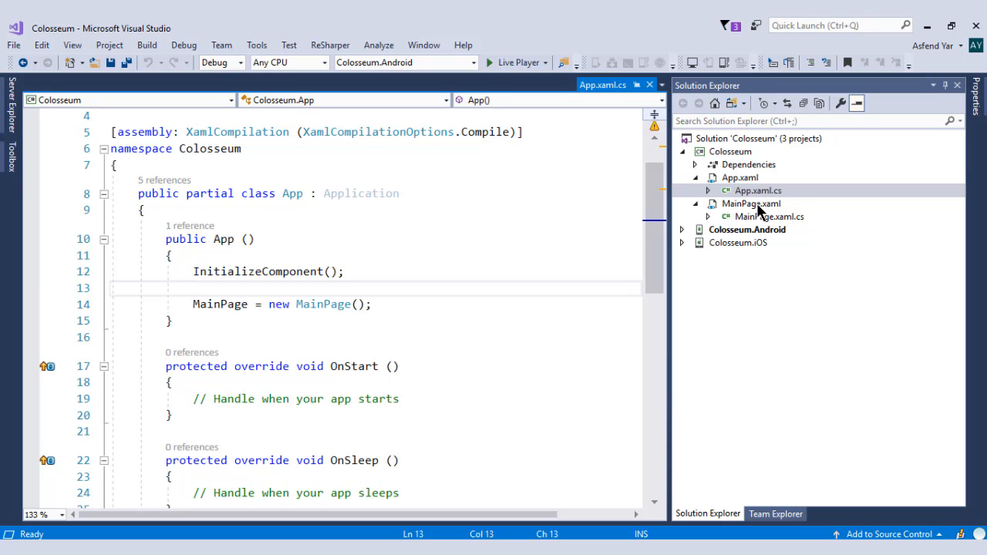
double_click(750, 204)
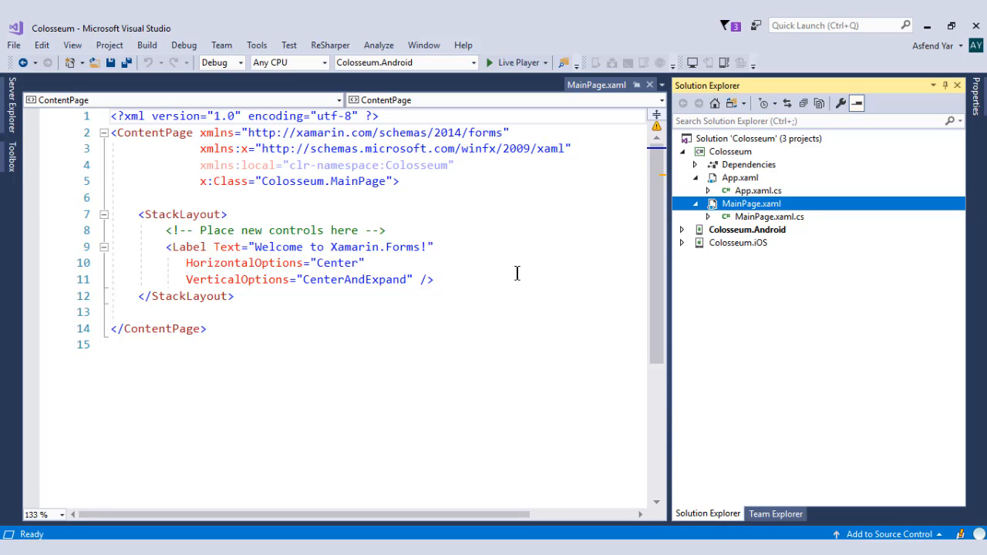
Replace Xamarin.Forms in the label text so it reads 'Welcome to Real World Course!'
left_click(420, 247)
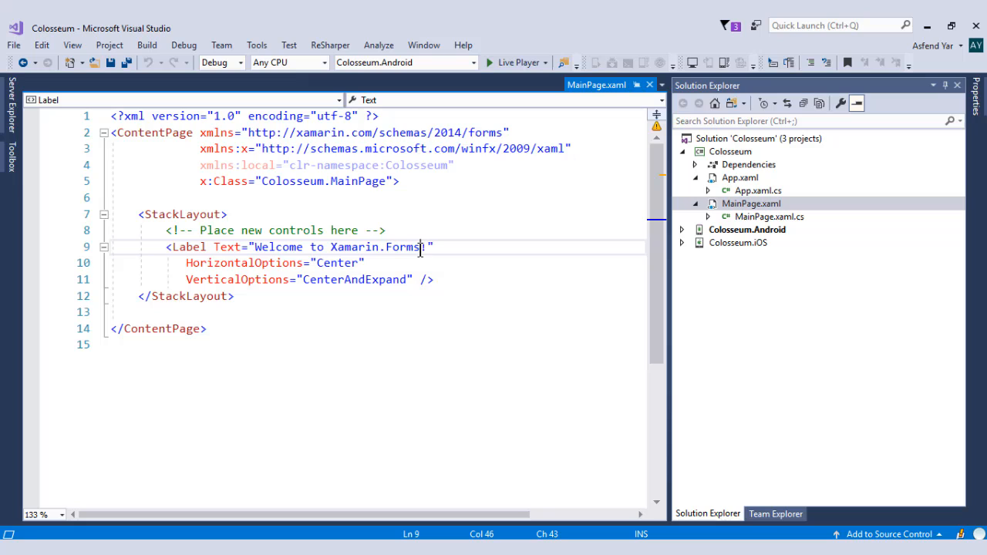
key("BackSpace")
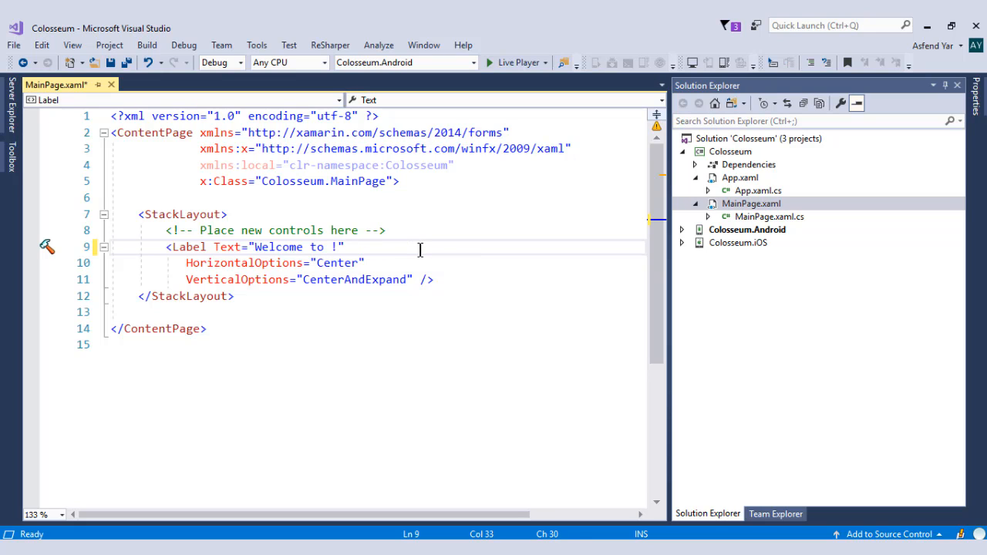
type("Real")
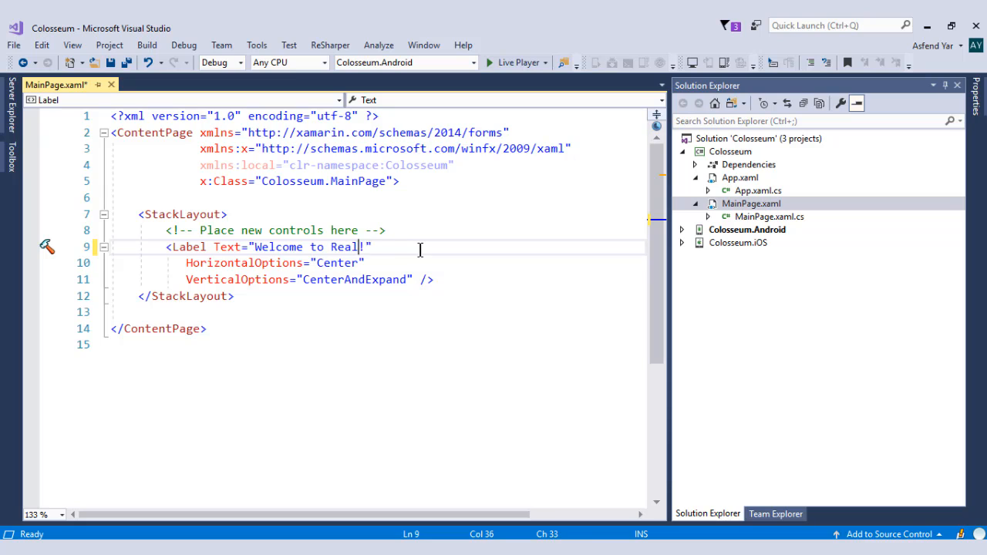
type("World Course")
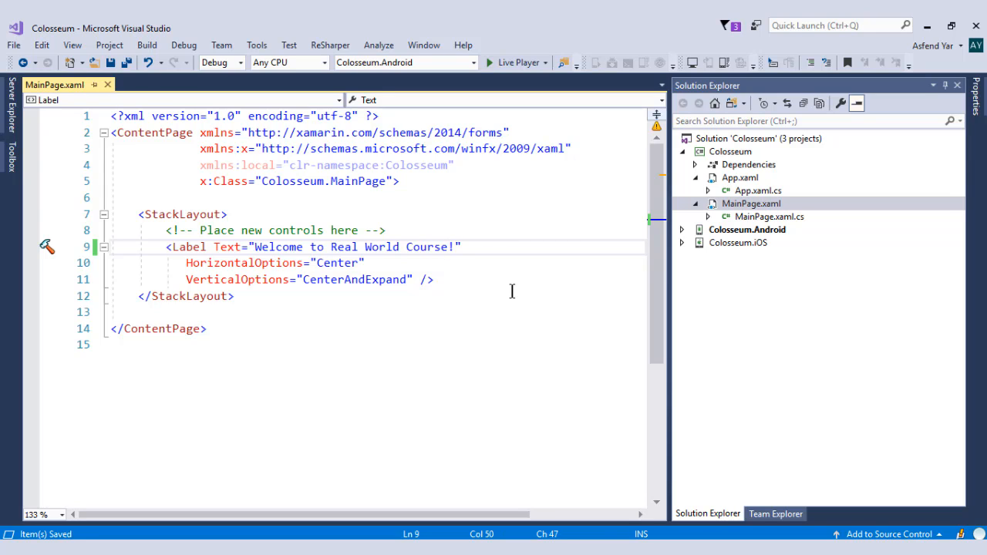
left_click(447, 247)
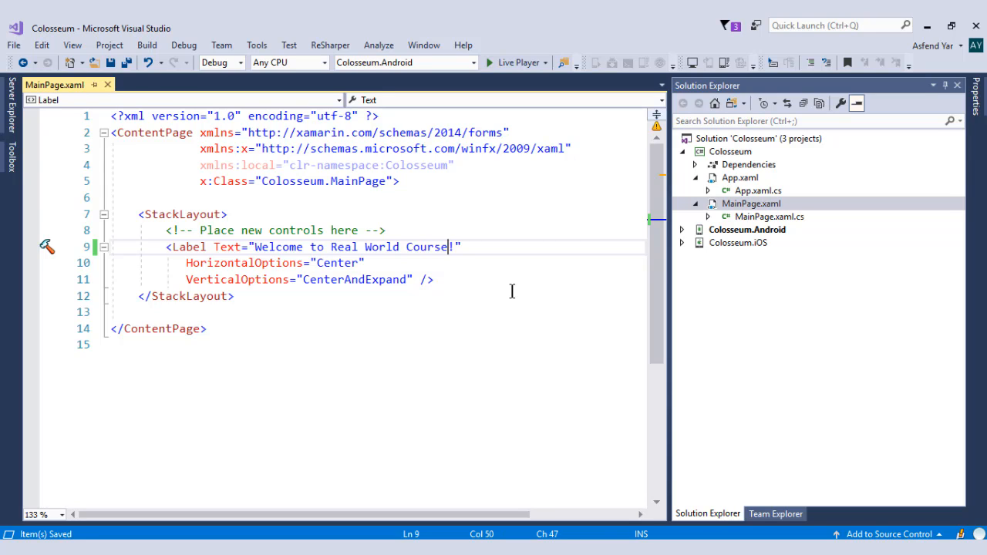
mouse_move(474, 69)
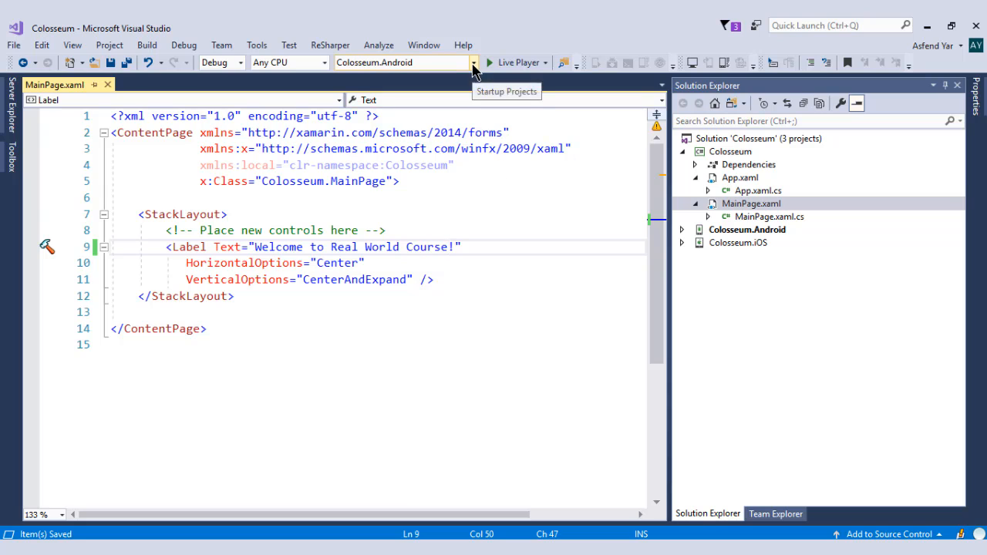
Set the run target to Android_Accelerated_x86_Oreo (Android 8.1 - API 27)
left_click(473, 63)
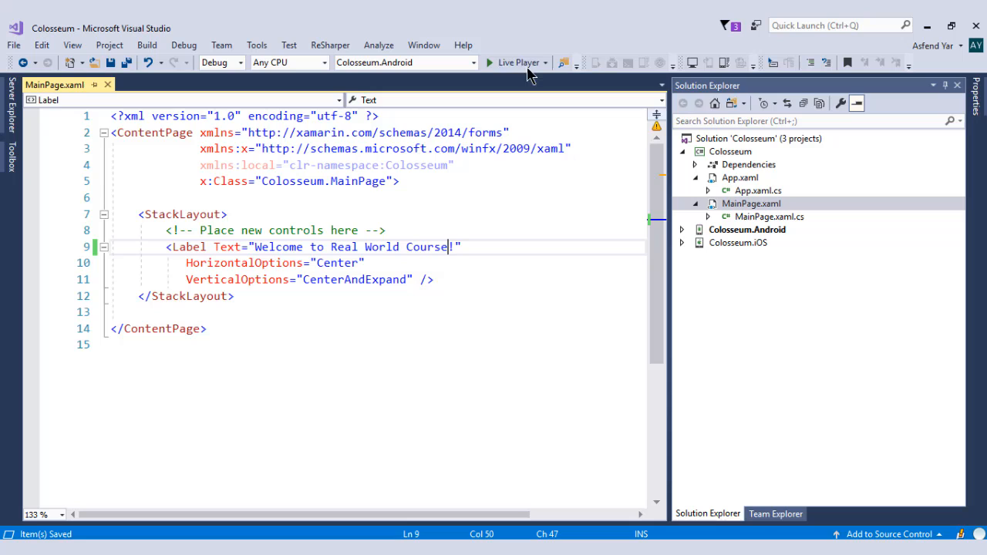
left_click(546, 63)
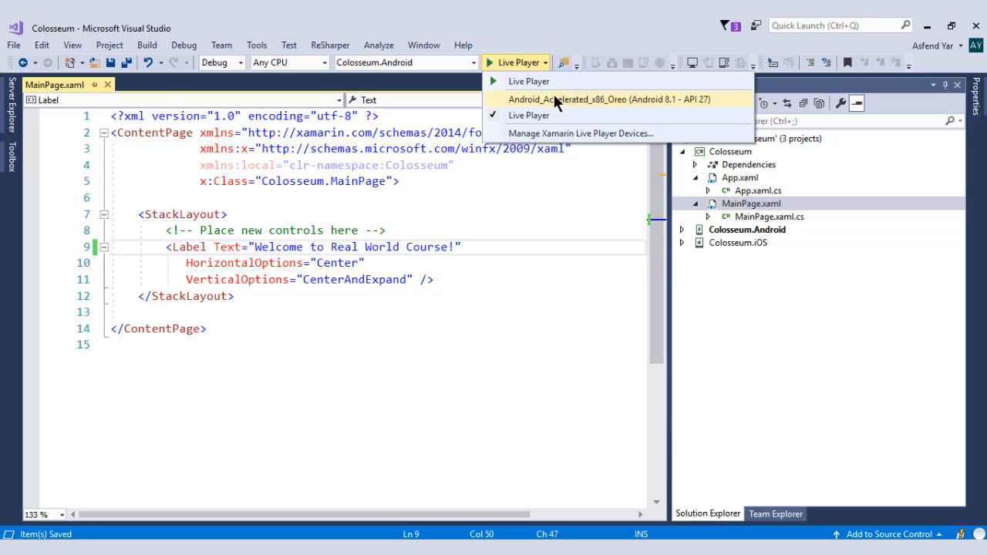
left_click(590, 99)
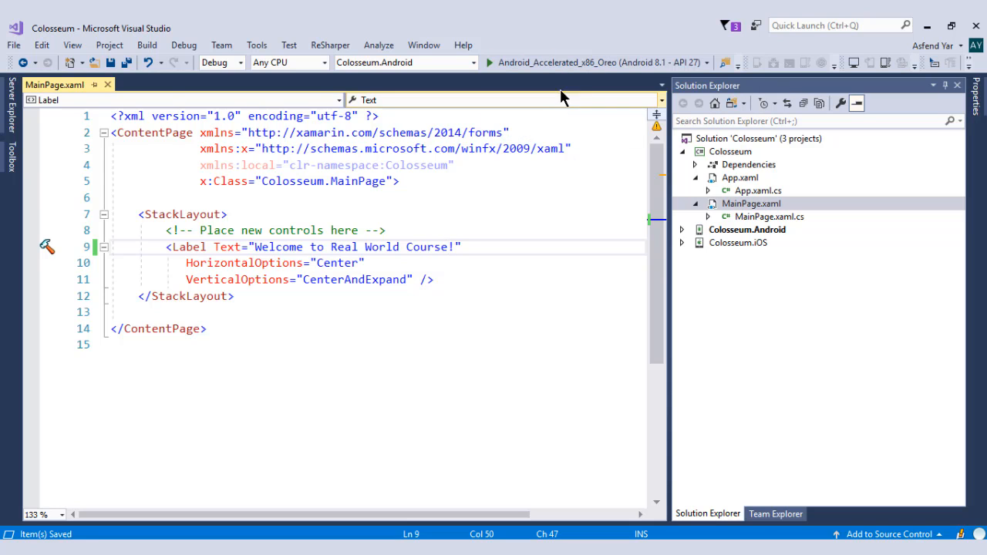
mouse_move(594, 62)
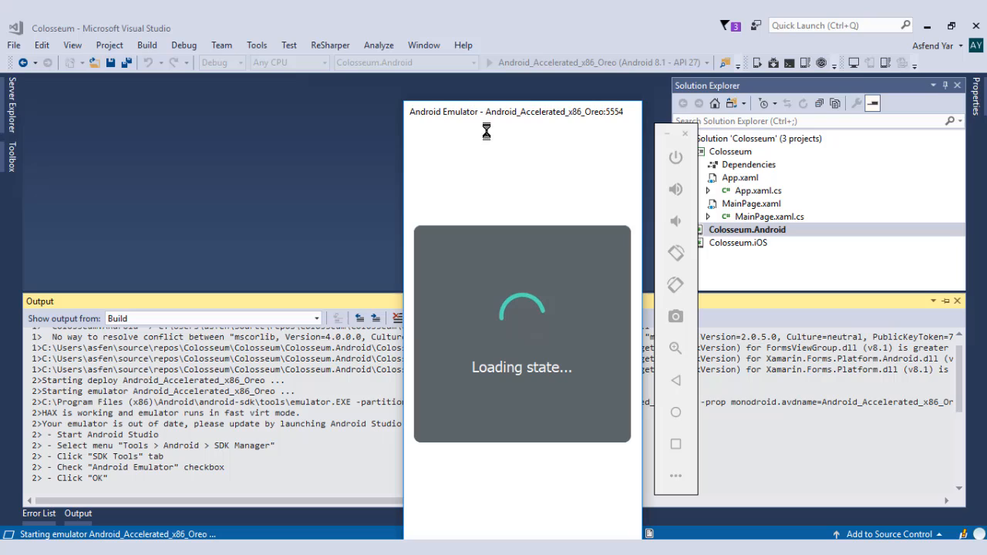
mouse_move(293, 186)
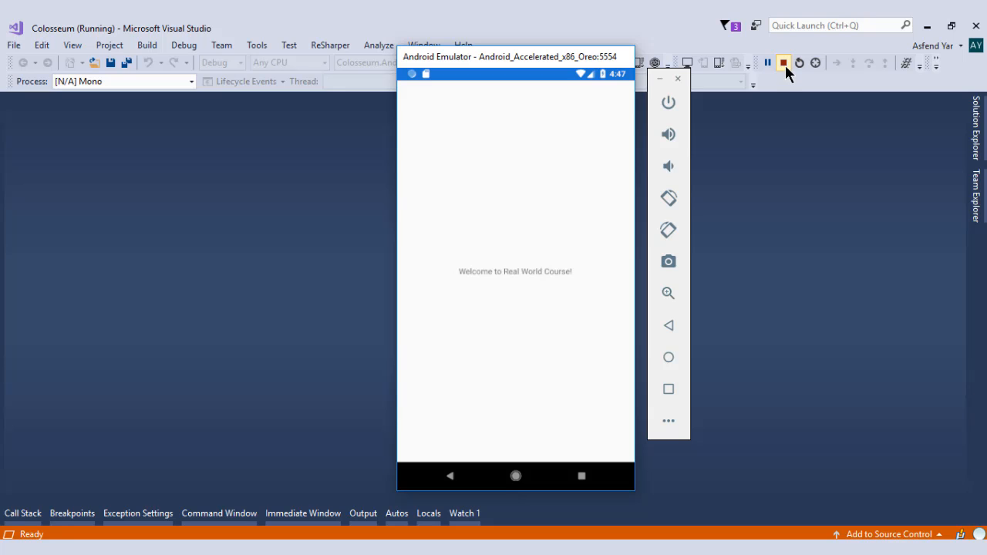
End the debug session of the app showing 'Welcome to Real World Course!'
left_click(784, 62)
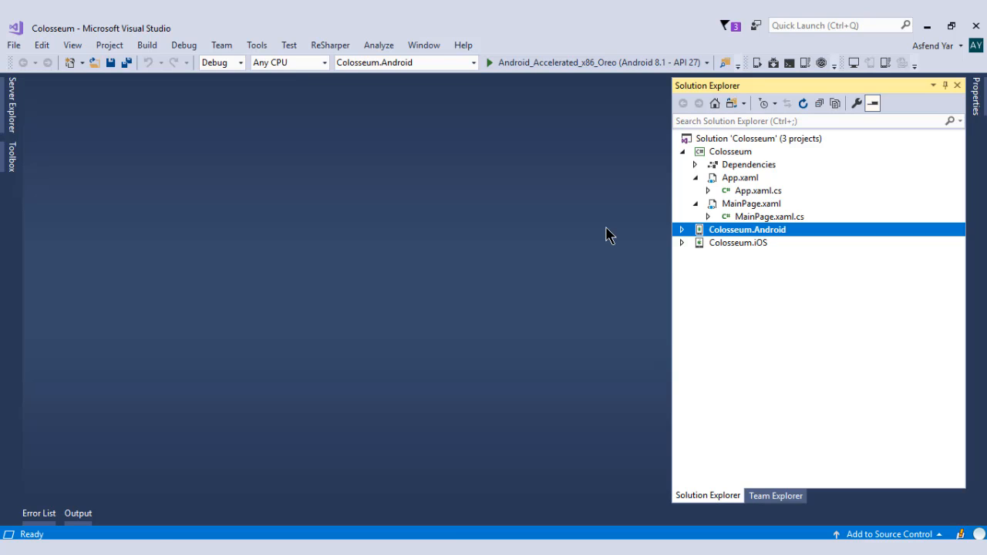
Add a Tabbed Page item named HomePage.xaml to the shared Colosseum project
left_click(729, 151)
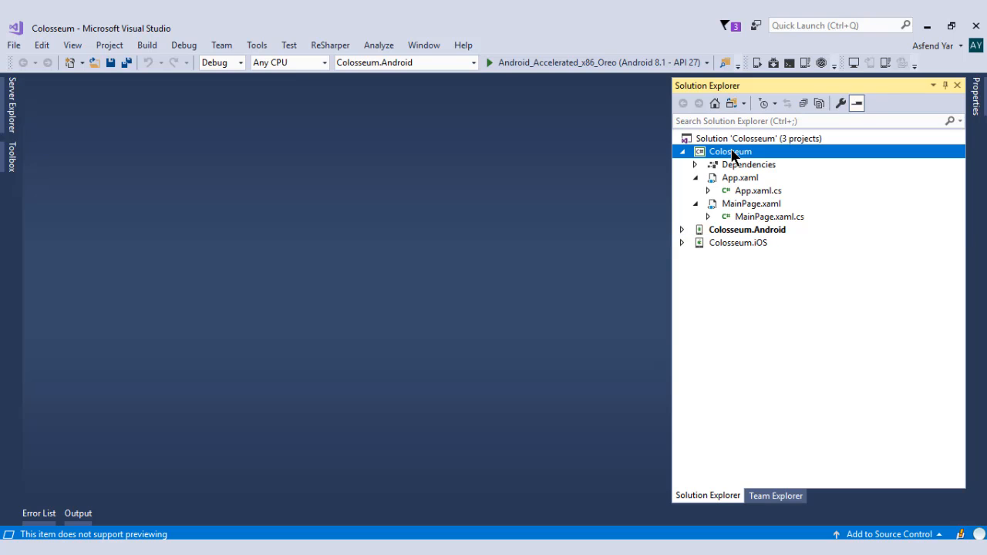
right_click(729, 151)
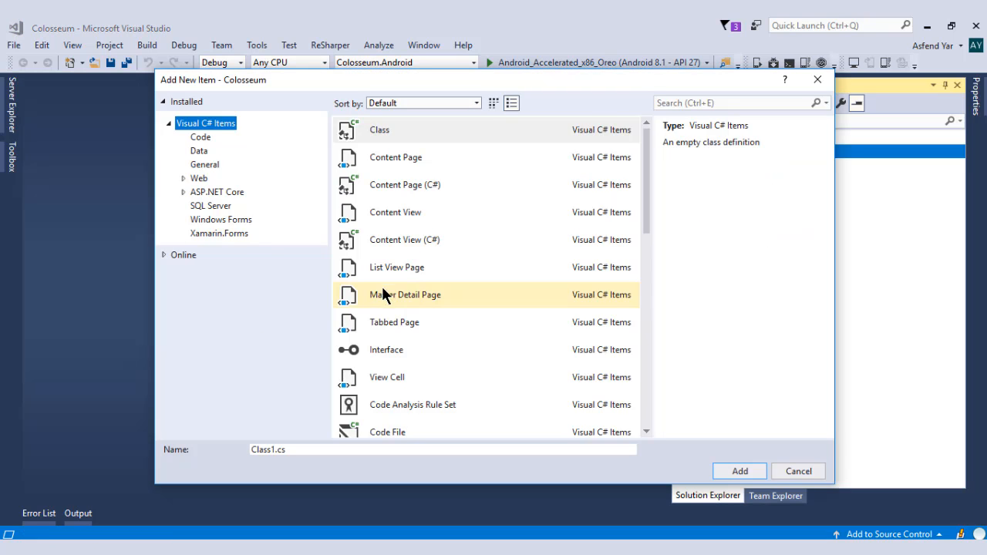
left_click(394, 322)
type("HomePage.xaml")
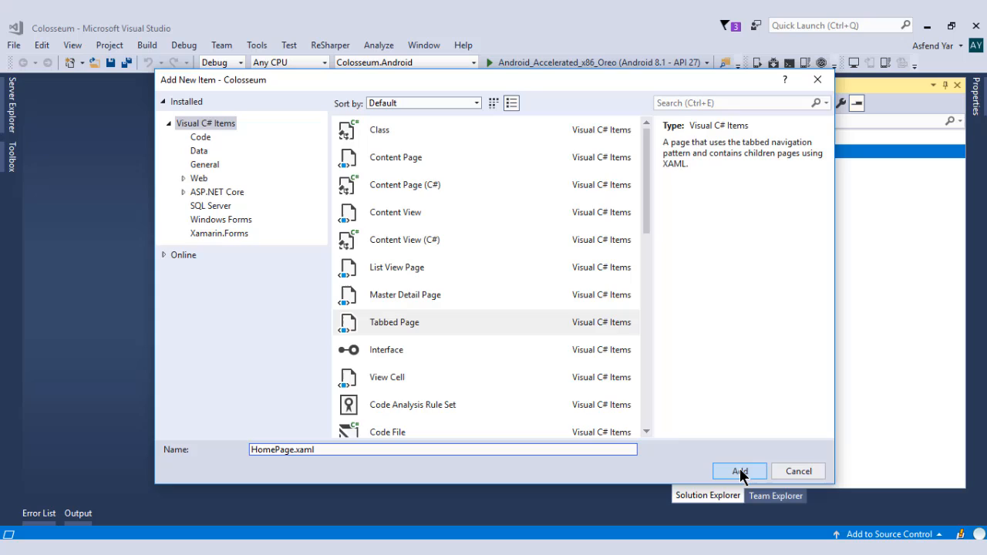
left_click(738, 471)
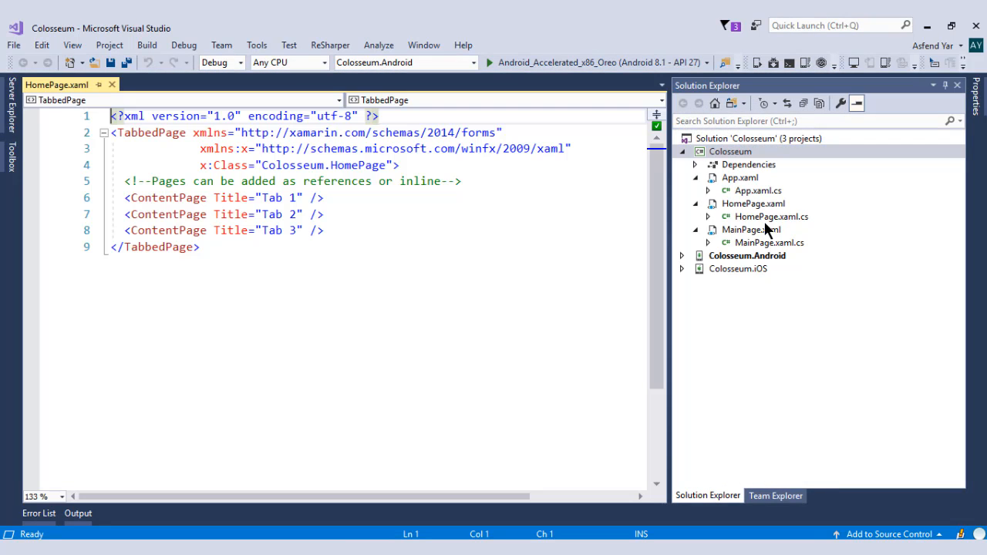
mouse_move(779, 225)
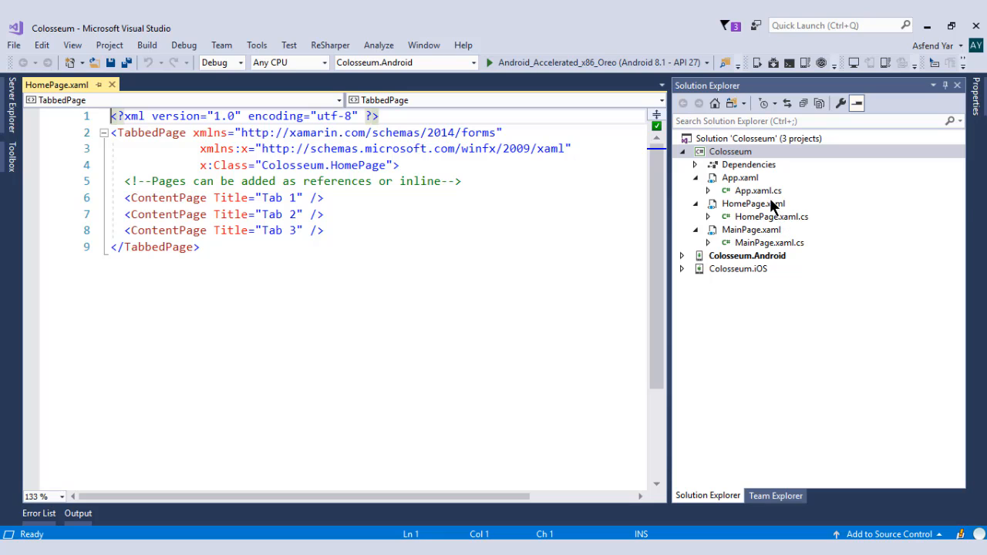
Open HomePage.xaml.cs, then select the old MainPage.xaml file
left_click(751, 204)
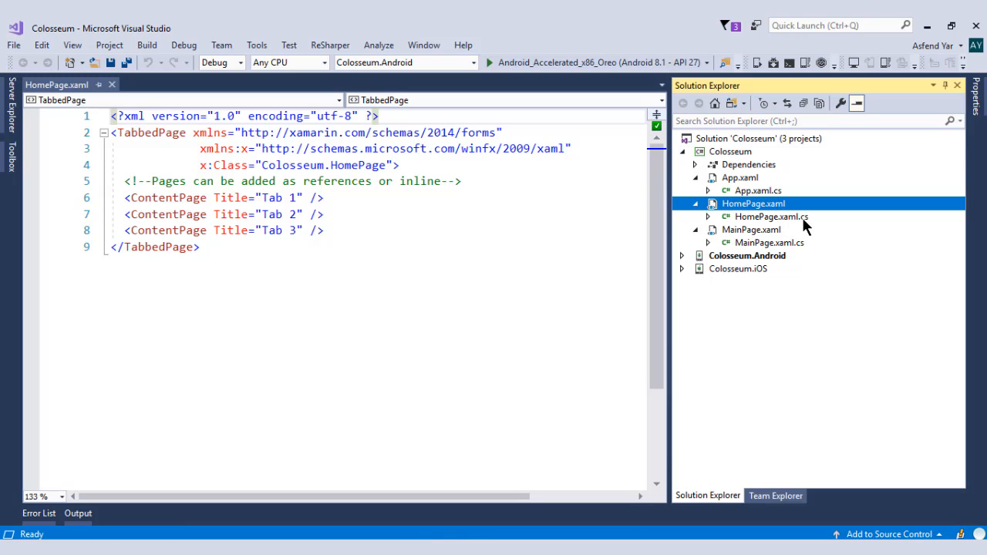
left_click(770, 217)
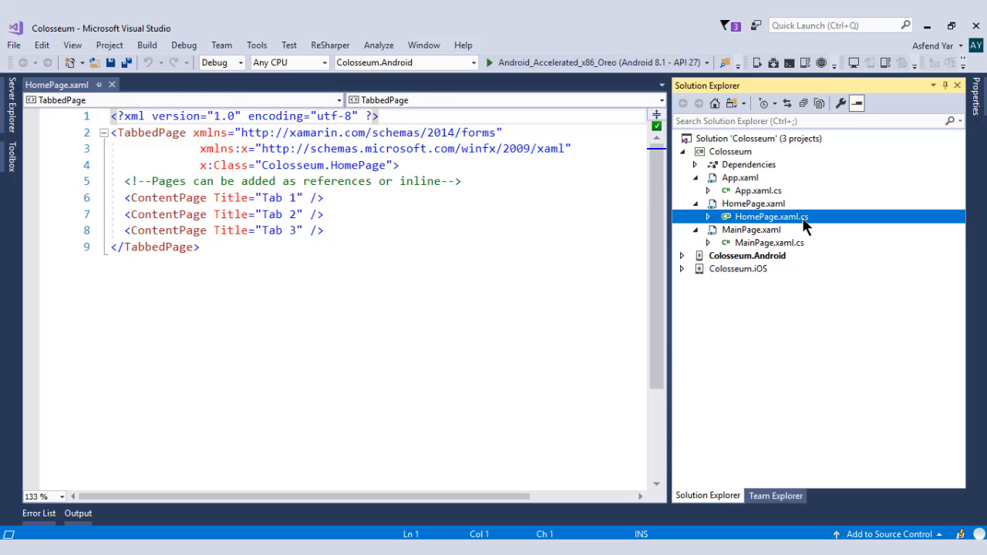
double_click(771, 217)
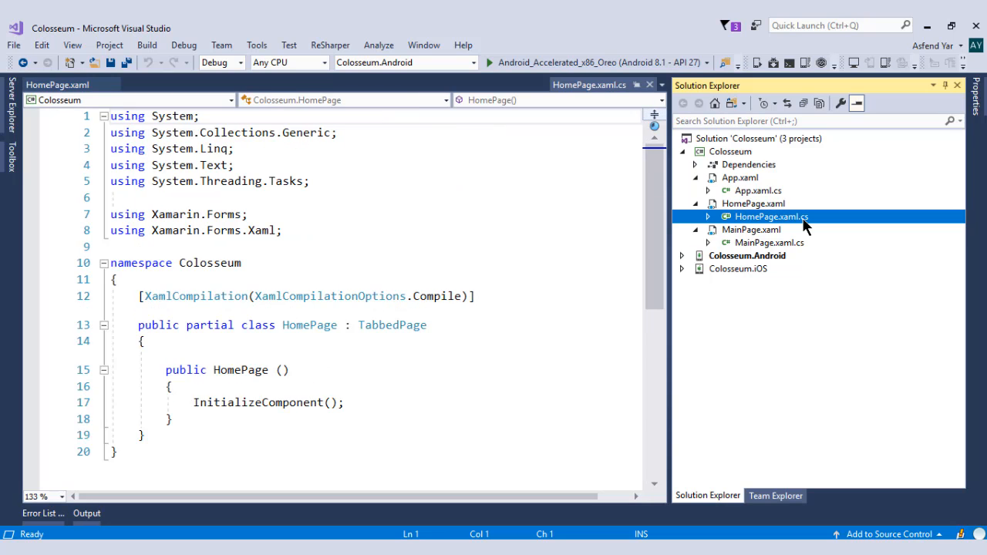
left_click(752, 202)
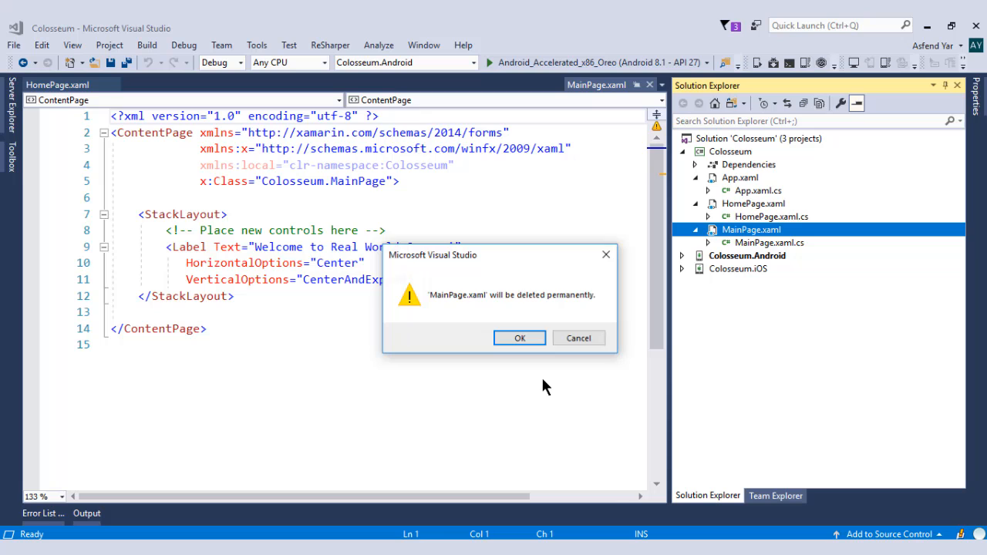
Confirm deleting MainPage.xaml and change App.xaml.cs to use new HomePage()
left_click(520, 337)
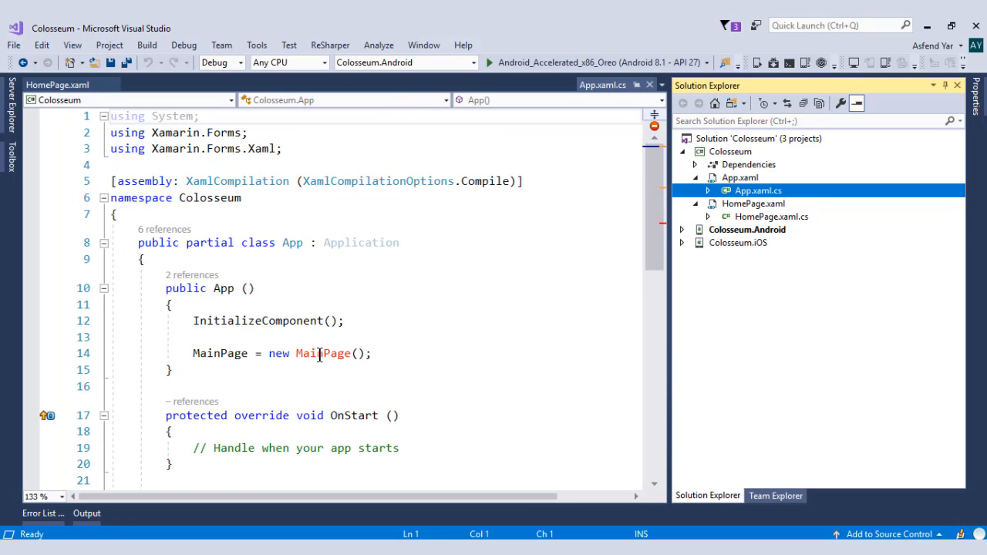
mouse_move(324, 353)
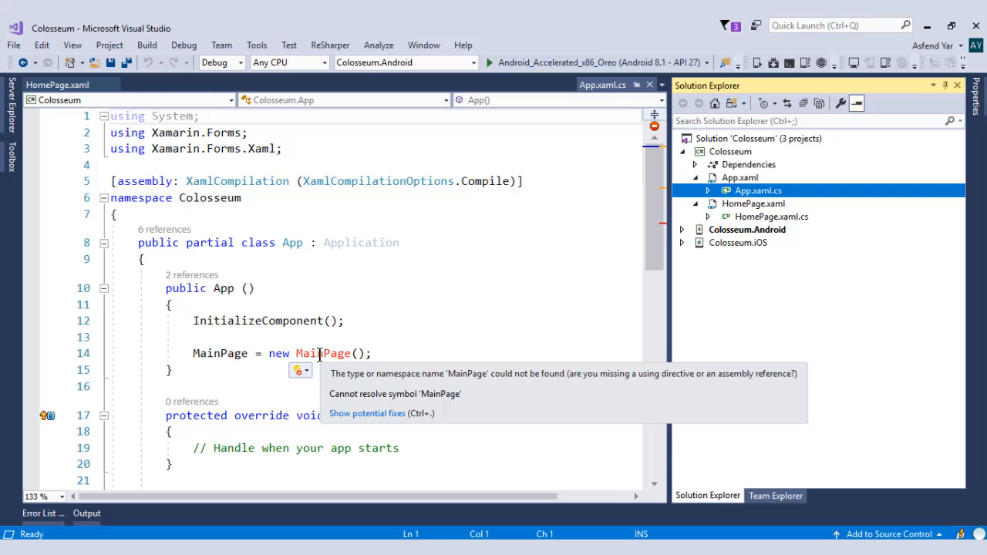
double_click(322, 353)
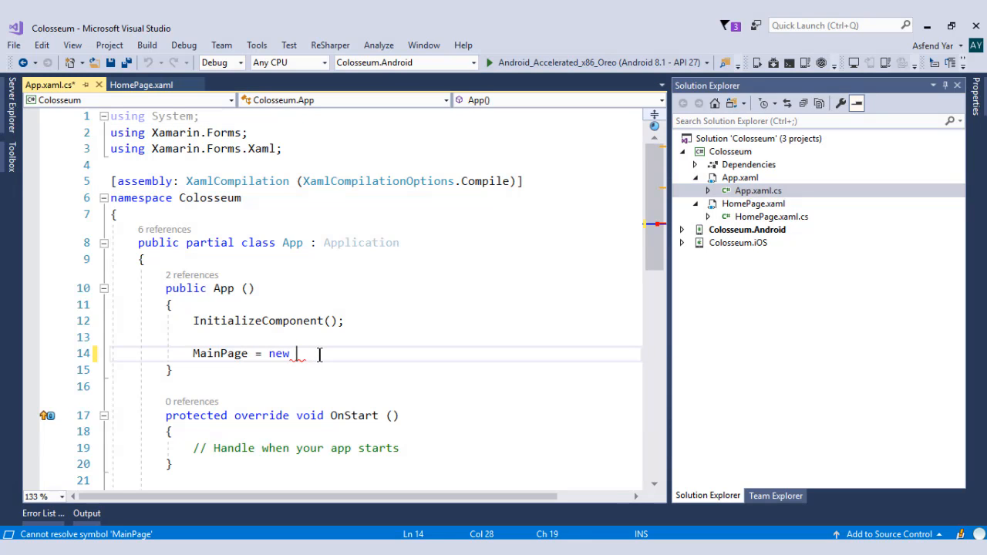
type("HomePage();")
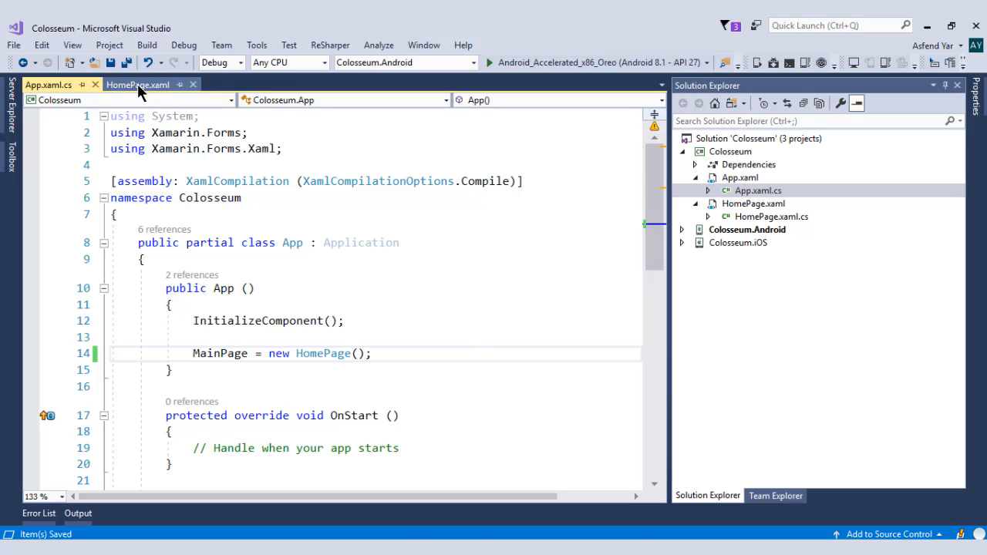
Return the editor to HomePage.xaml with its three placeholder tabs
left_click(138, 85)
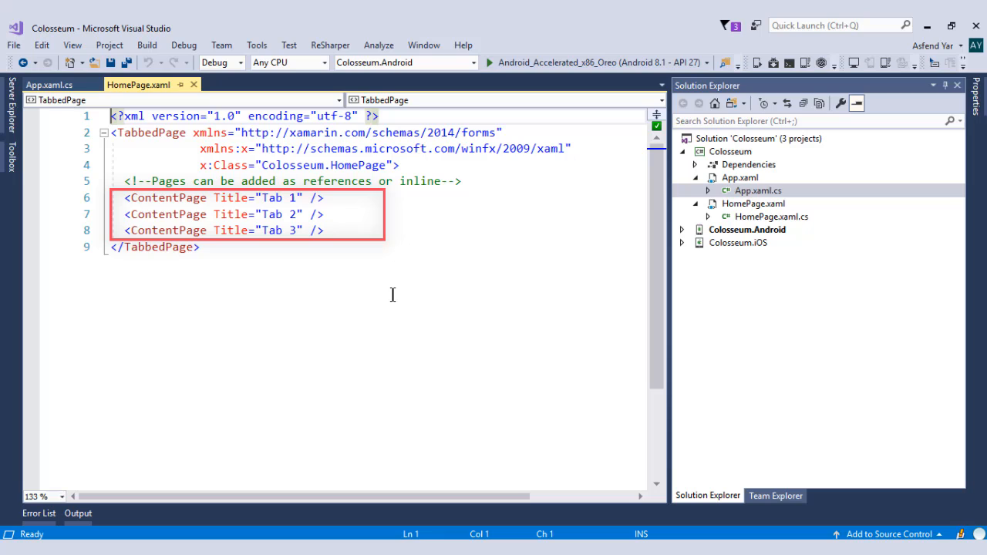
mouse_move(333, 205)
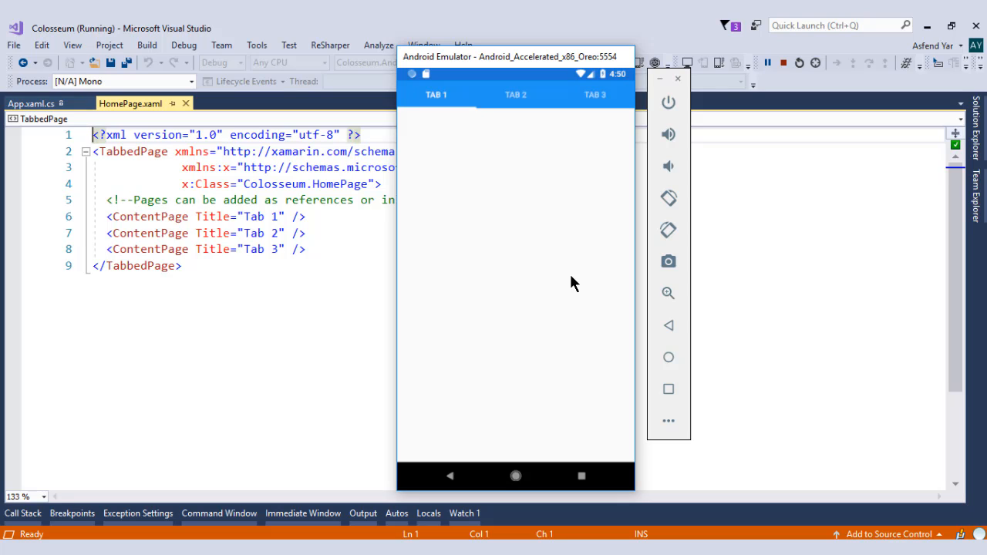
mouse_move(517, 134)
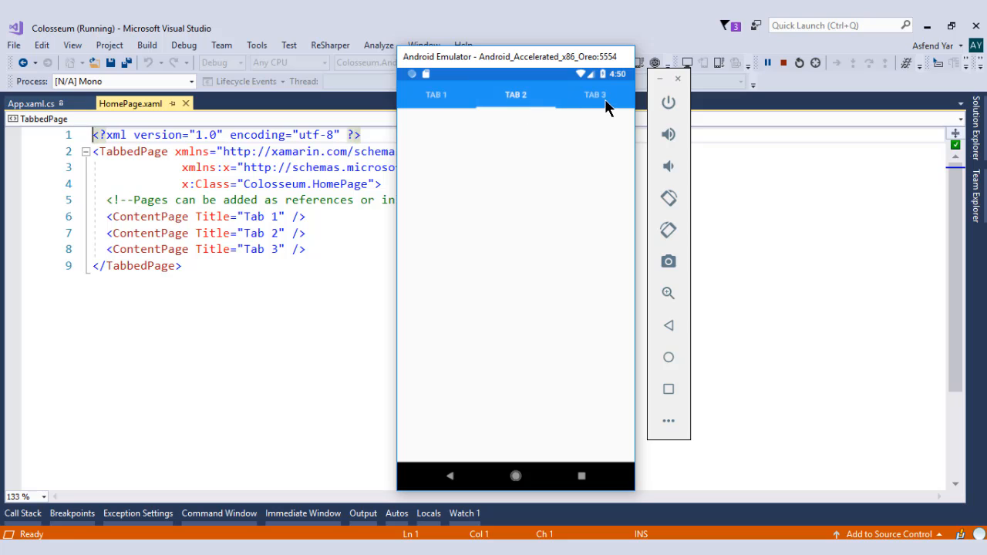
Switch the running app between Tab 1 and Tab 3 in the Android emulator
left_click(436, 94)
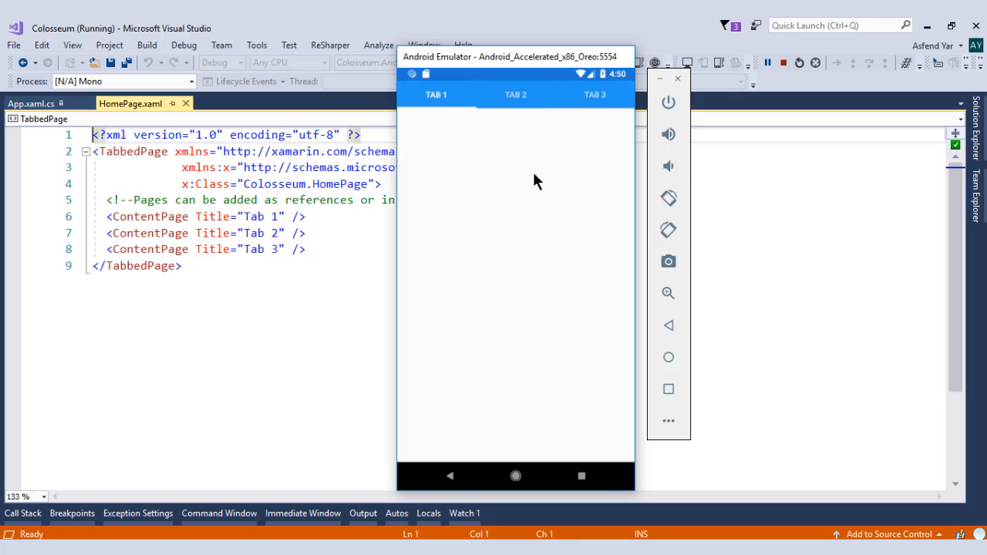
left_click(595, 94)
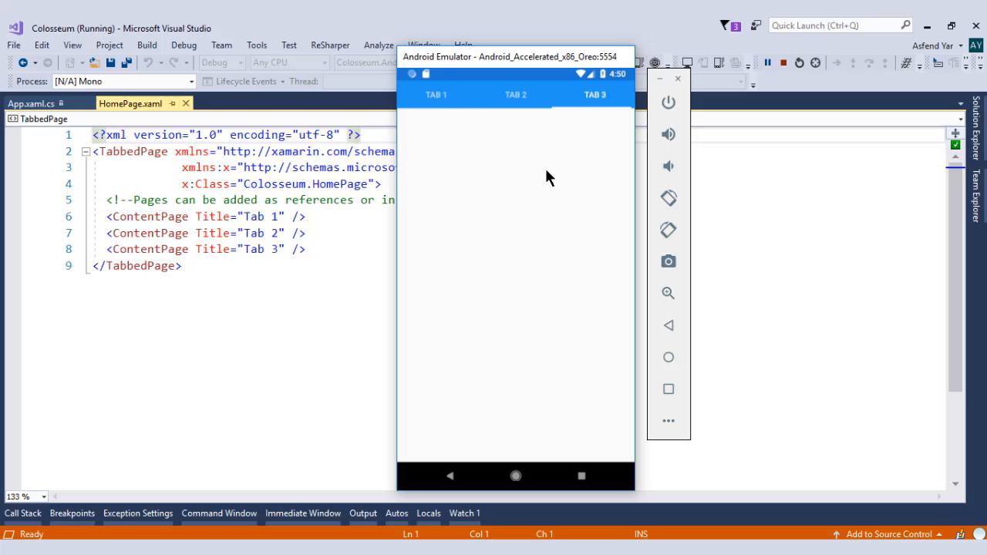
left_click(436, 94)
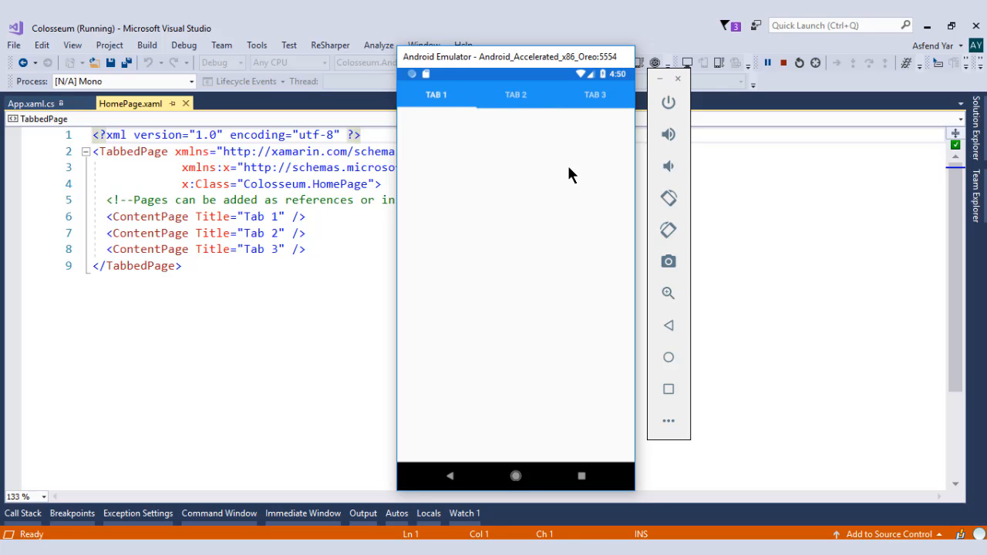
mouse_move(760, 180)
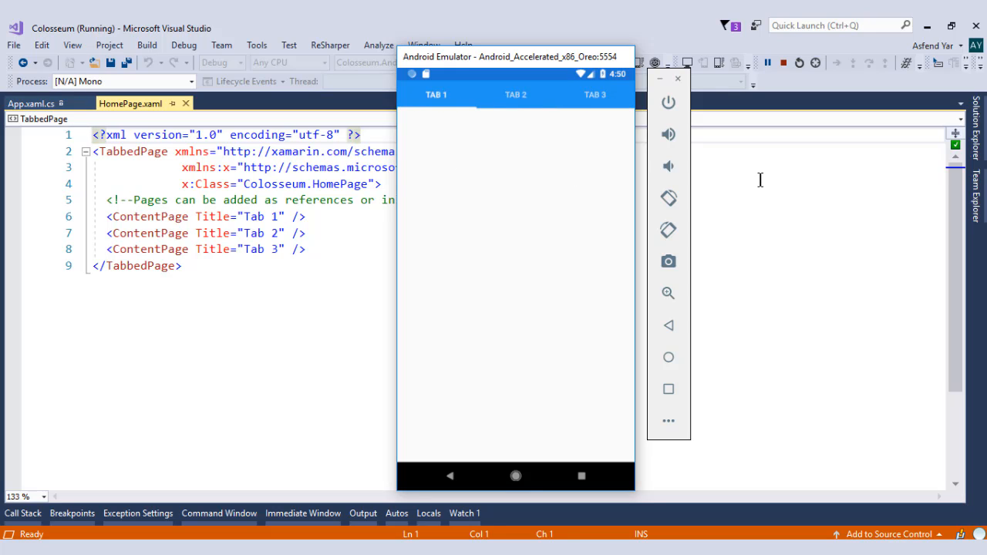